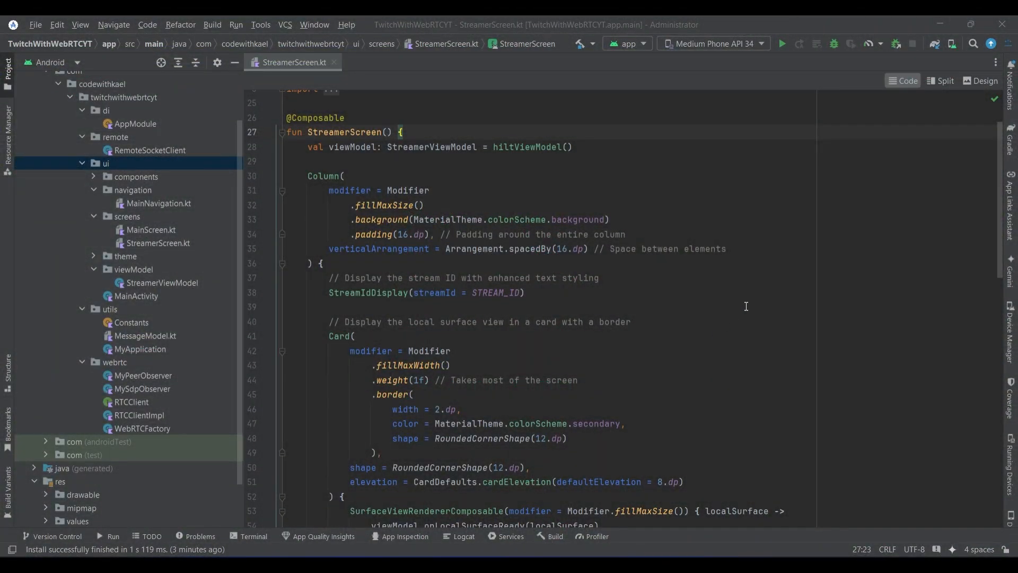
mouse_move(92, 293)
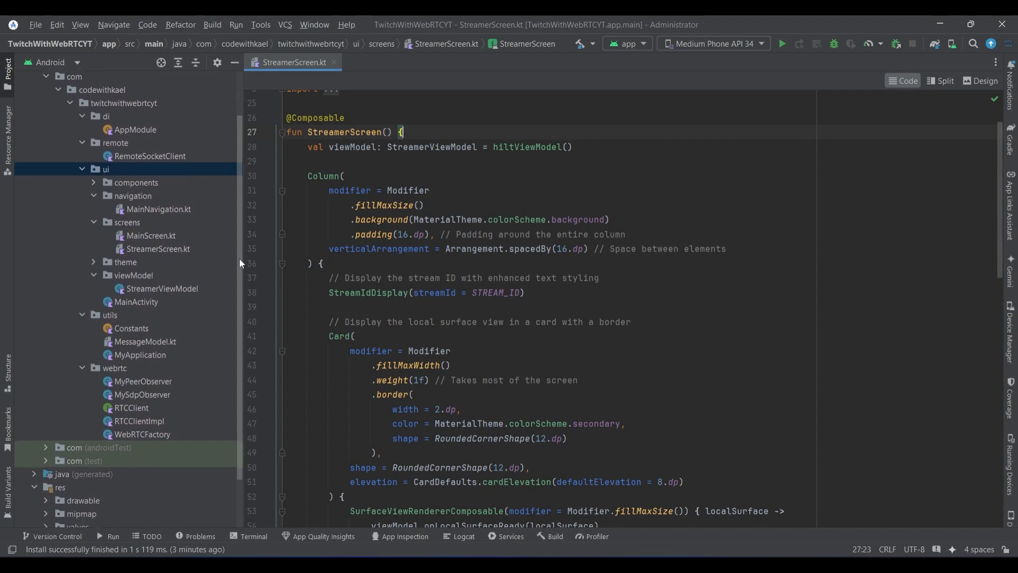
mouse_move(553, 185)
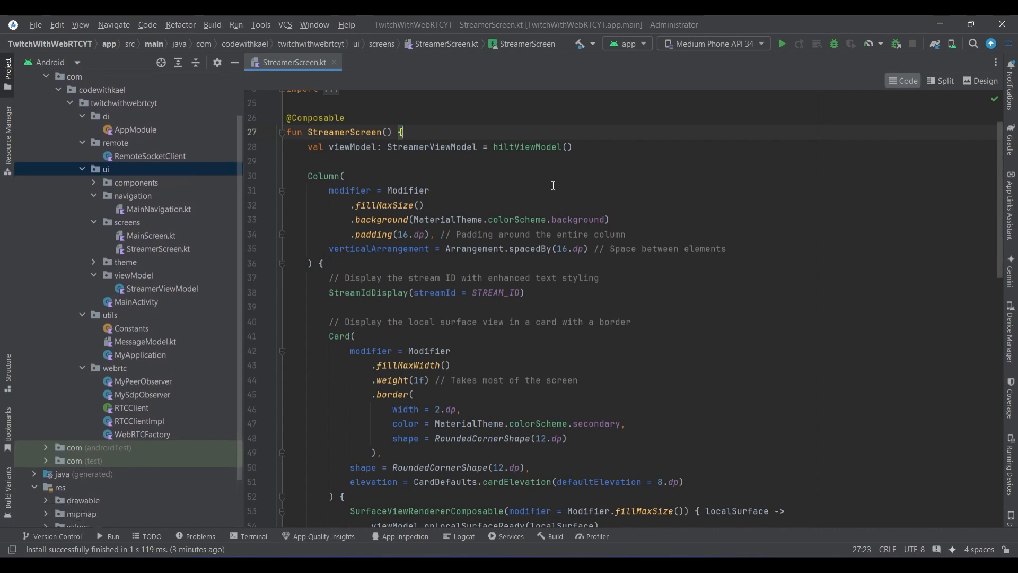
mouse_move(489, 194)
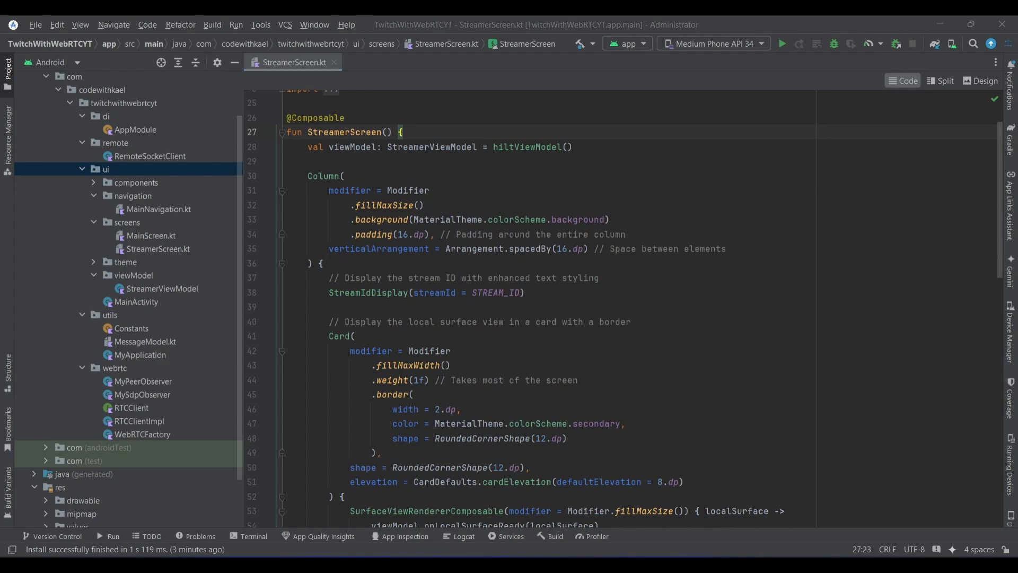
mouse_move(143, 284)
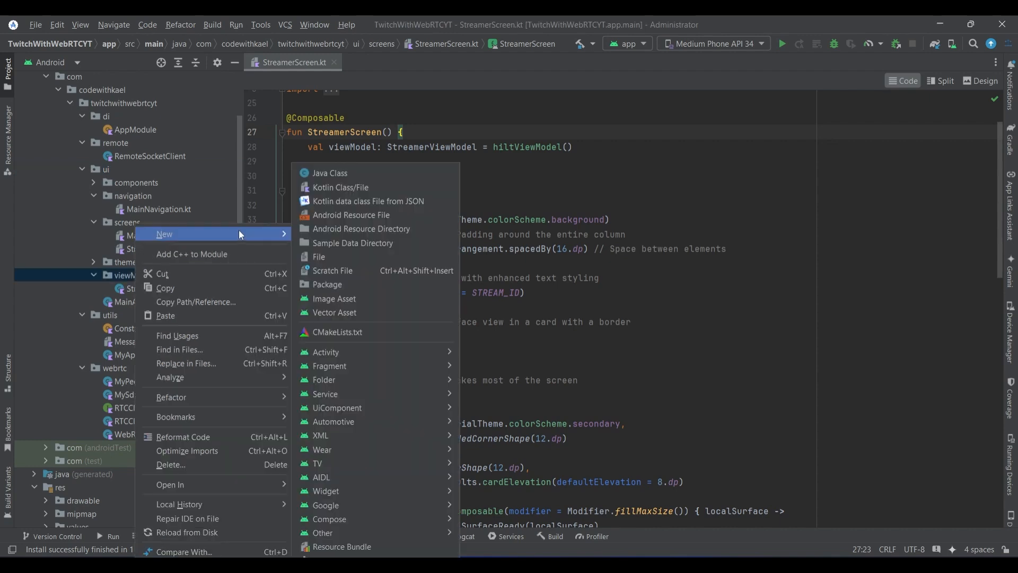
click(339, 188)
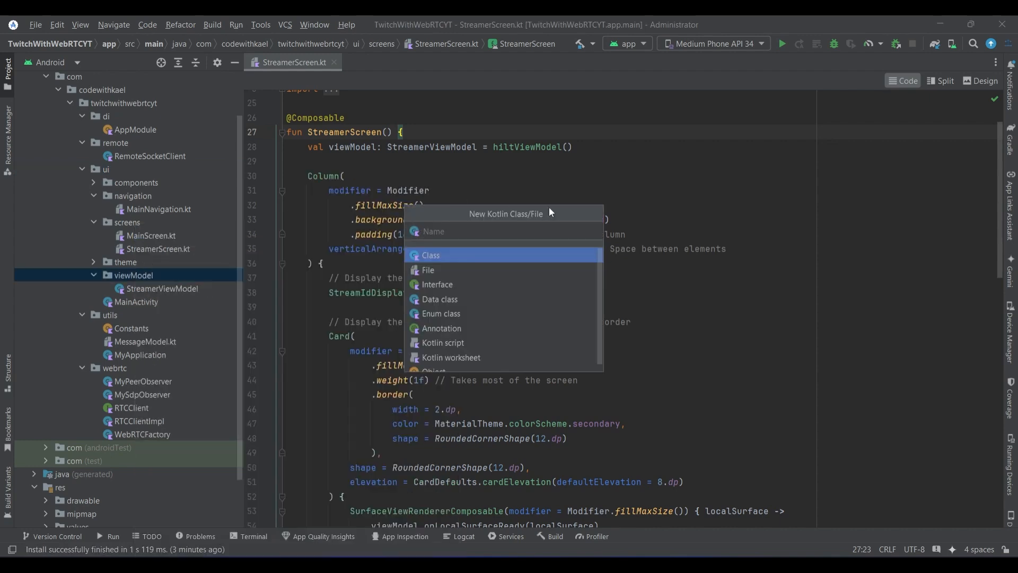
text(ViewerViewMod)
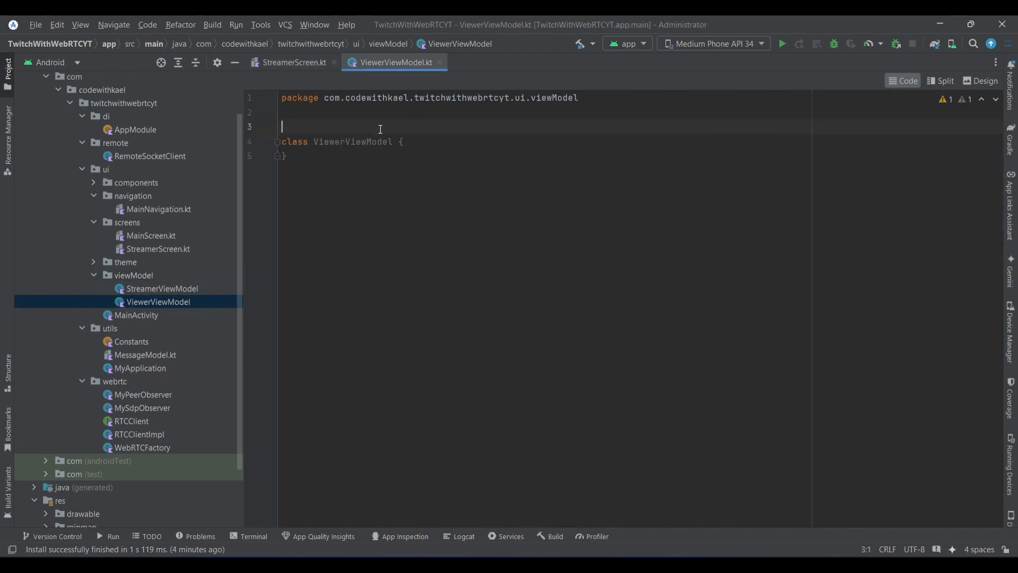
text(@SuppressLint("StaticFieldLeak"))
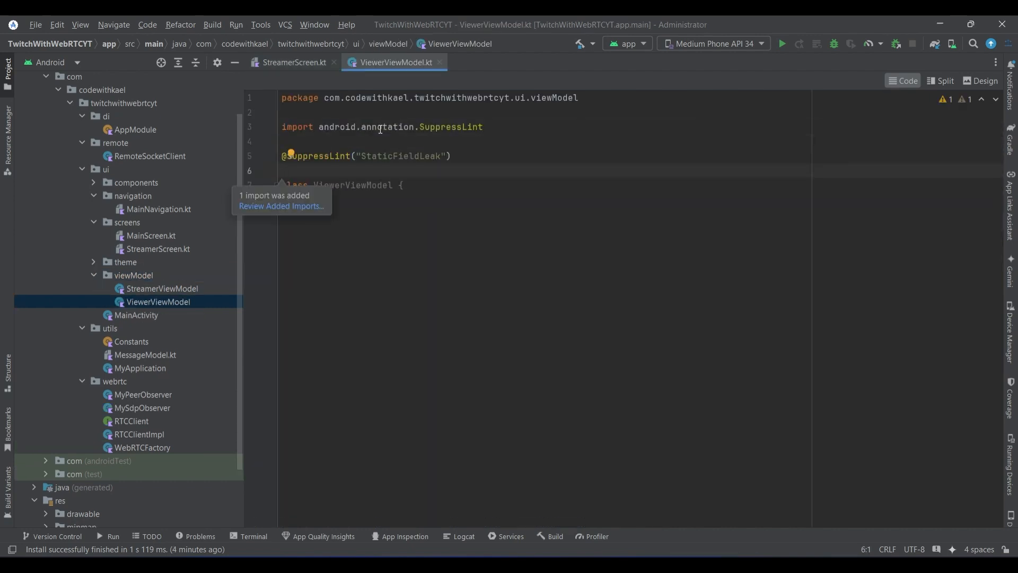
text(@HiltViewModel)
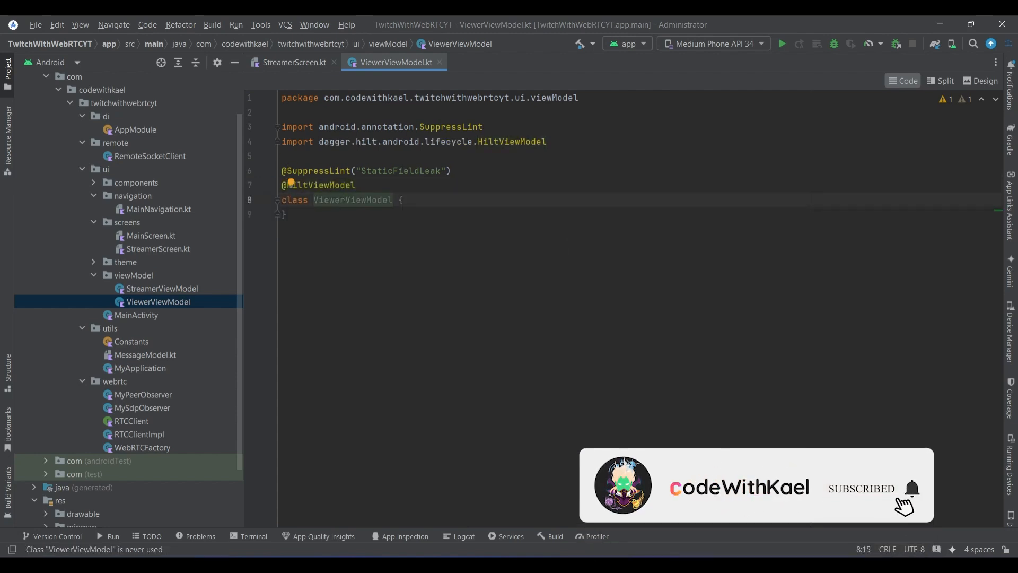
text(:ViewD)
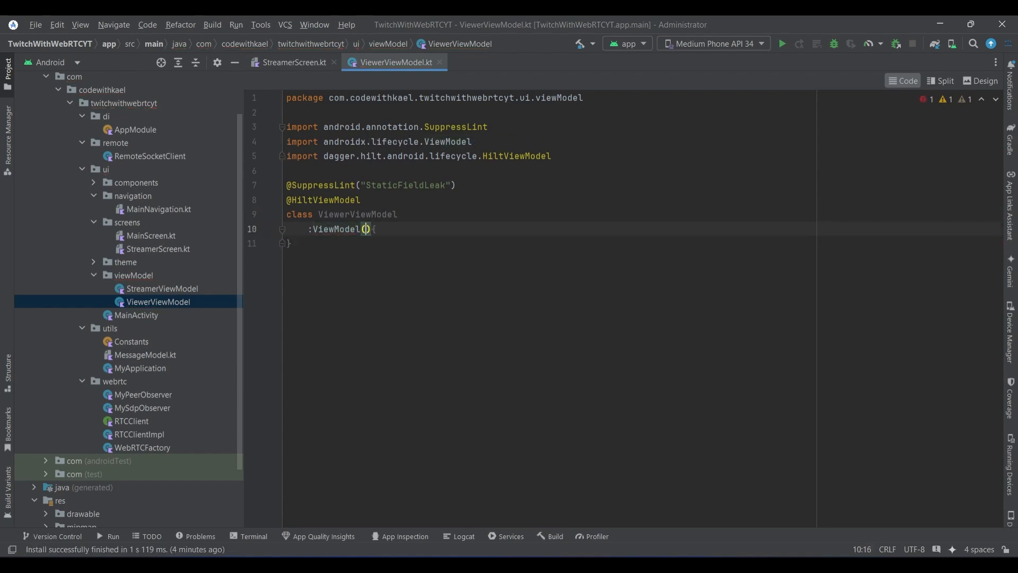
text(@)
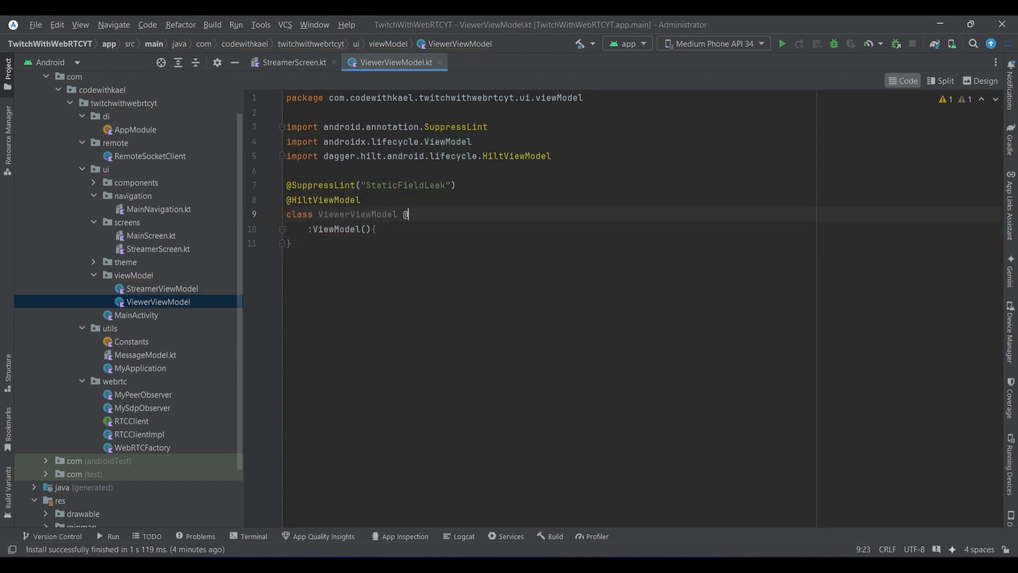
text(@Inejct constructor())
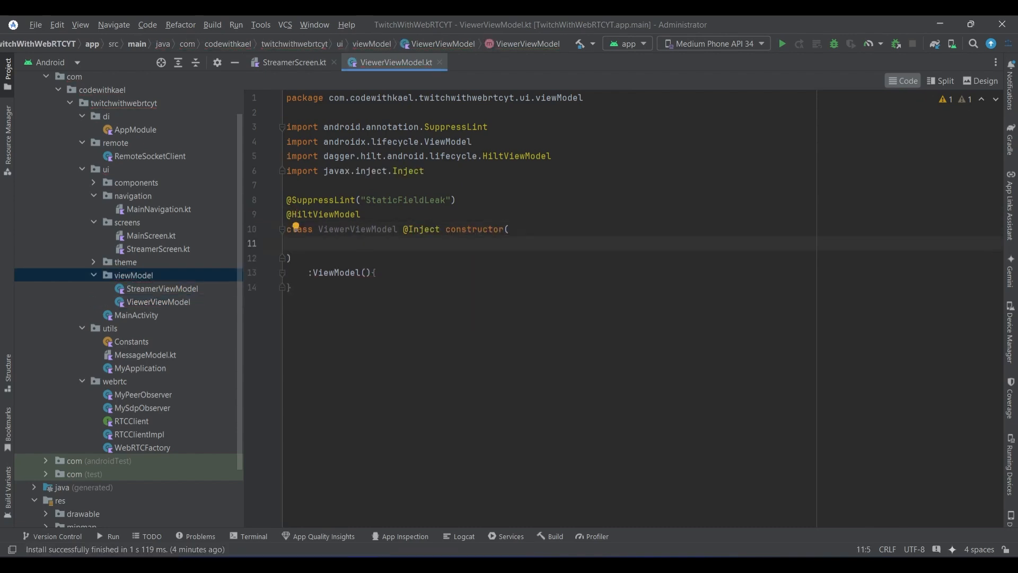
text(private socketClient: RemoteSocketClient)
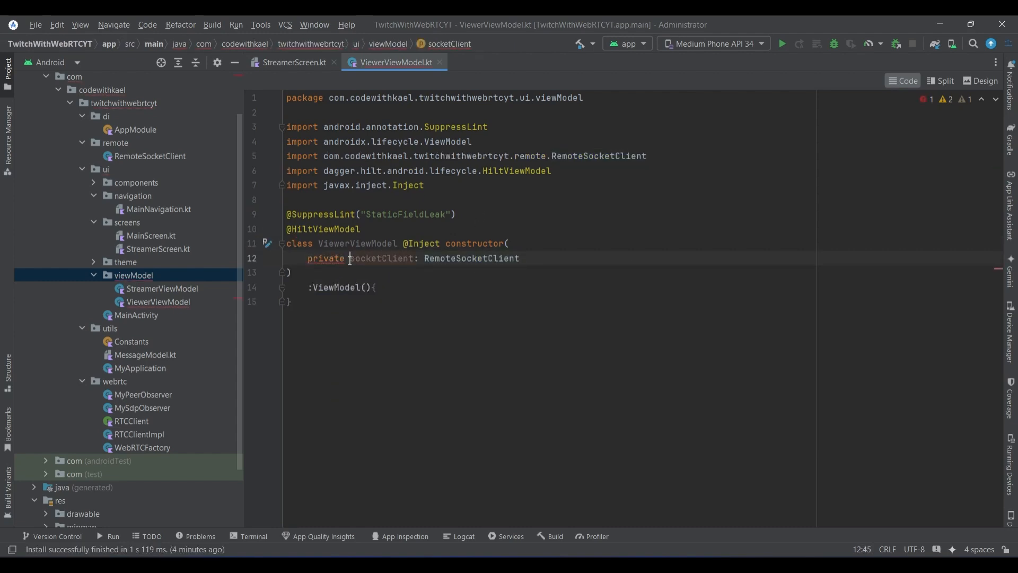
text(val)
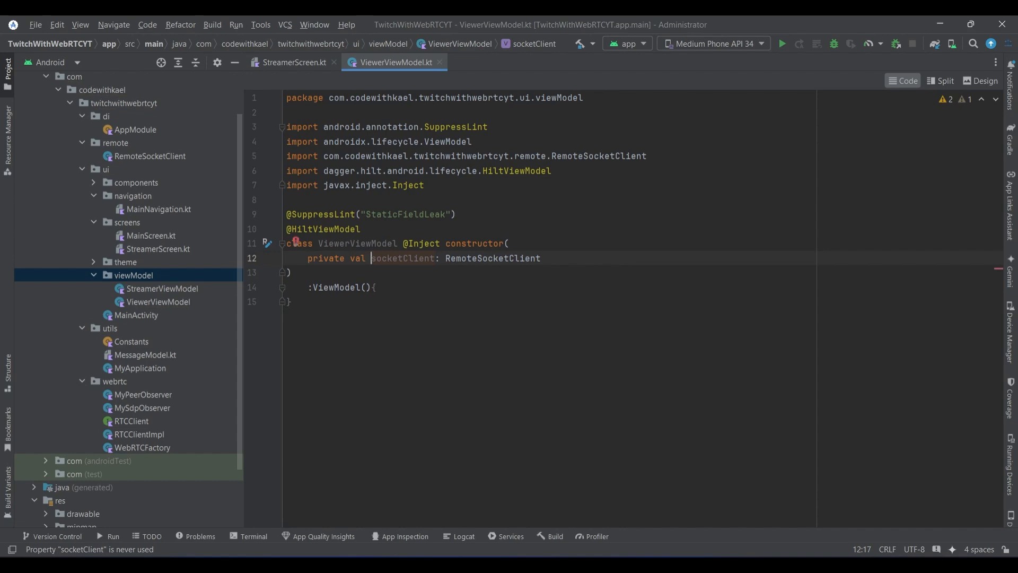
text(,pri)
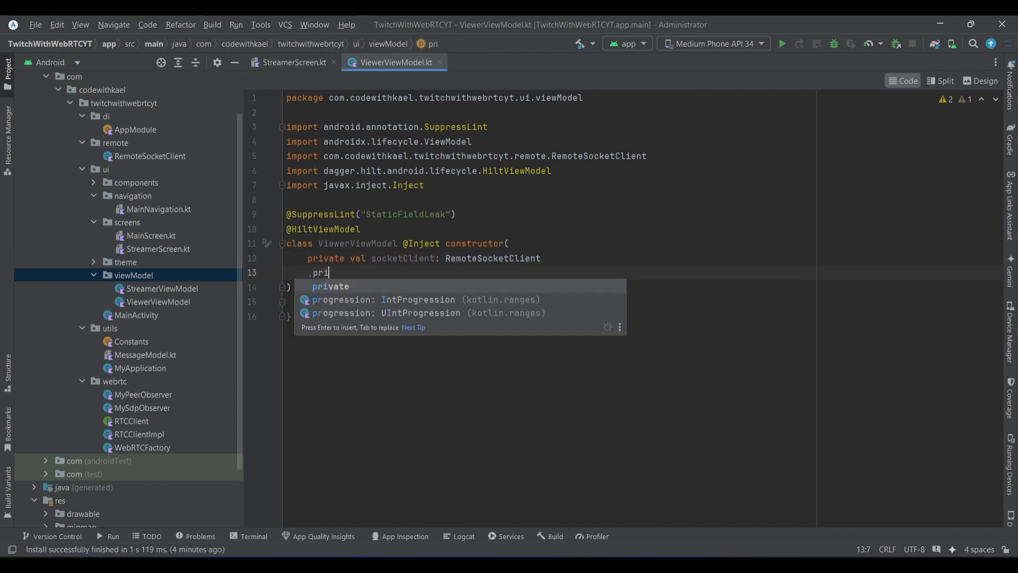
text(vate val weber)
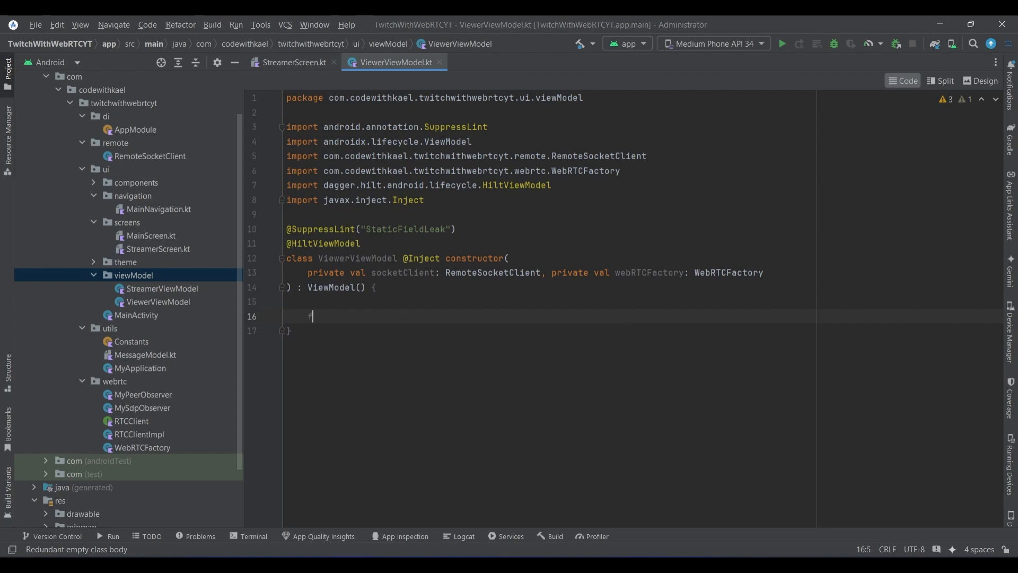
Write fun init(streamId: String) calling initSocketClient(streamId) and begin a private function below
text(fun init(streamId:)
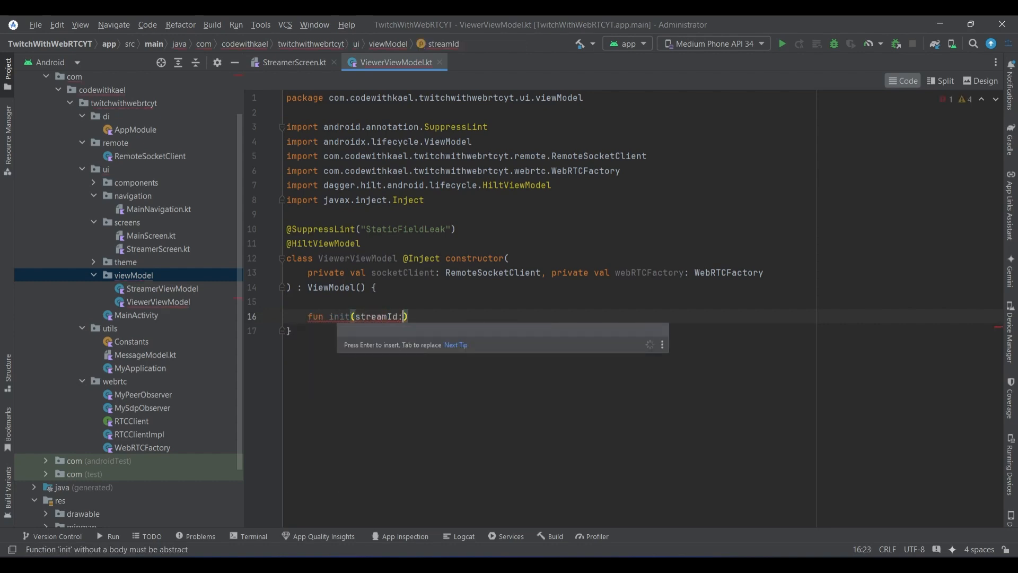
text(String)
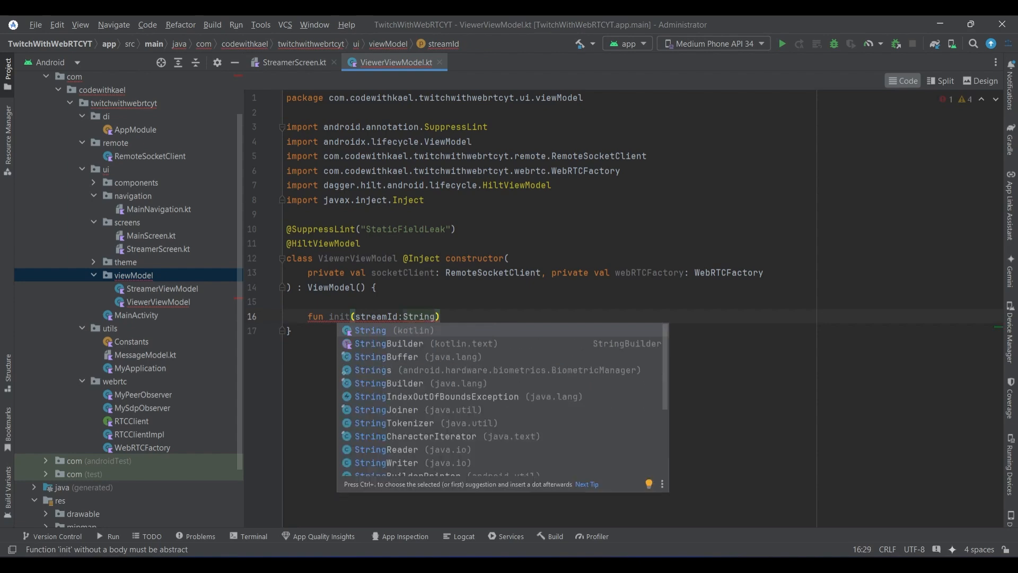
text({)
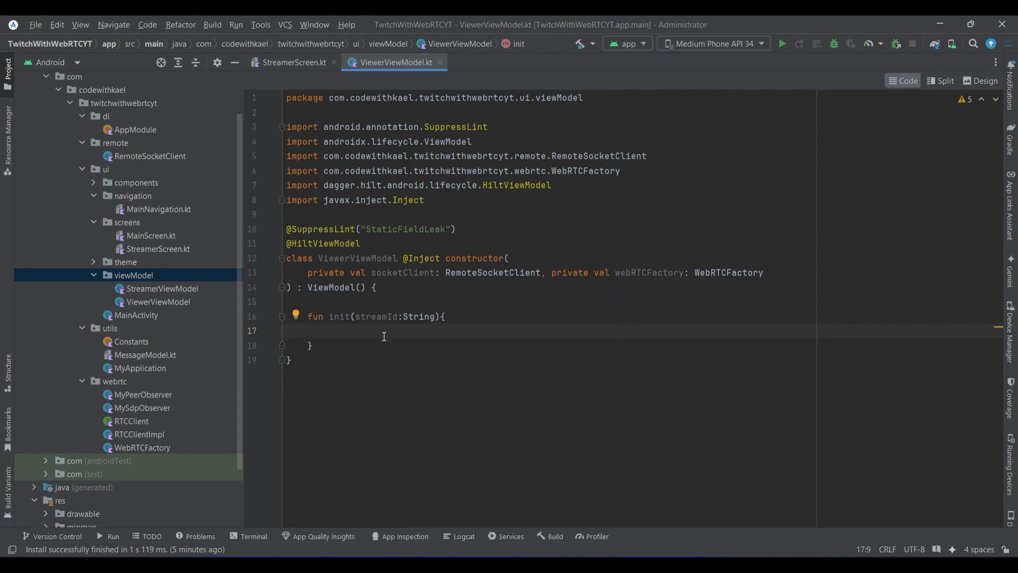
text(initSocketClient*)
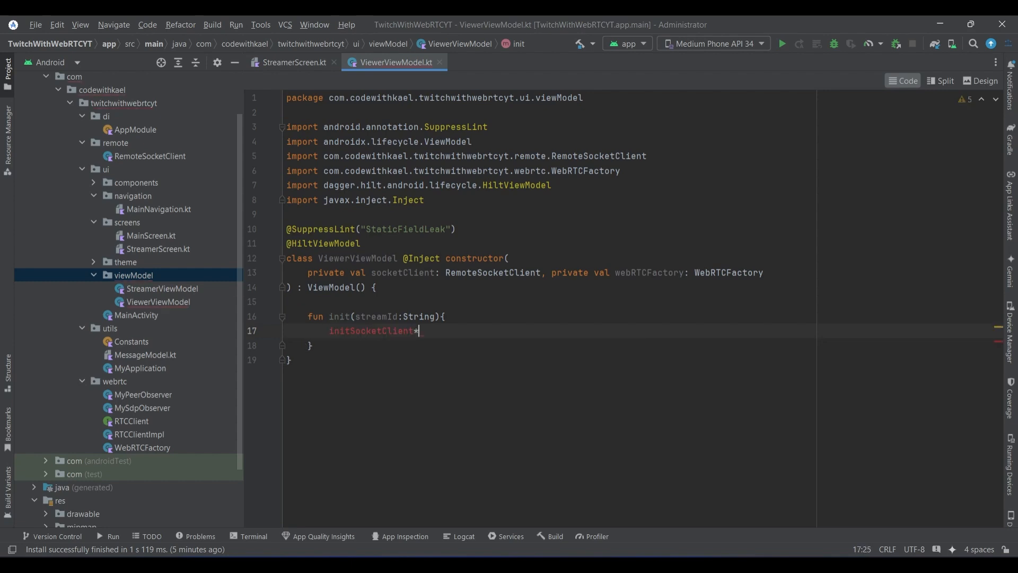
text((streamId)
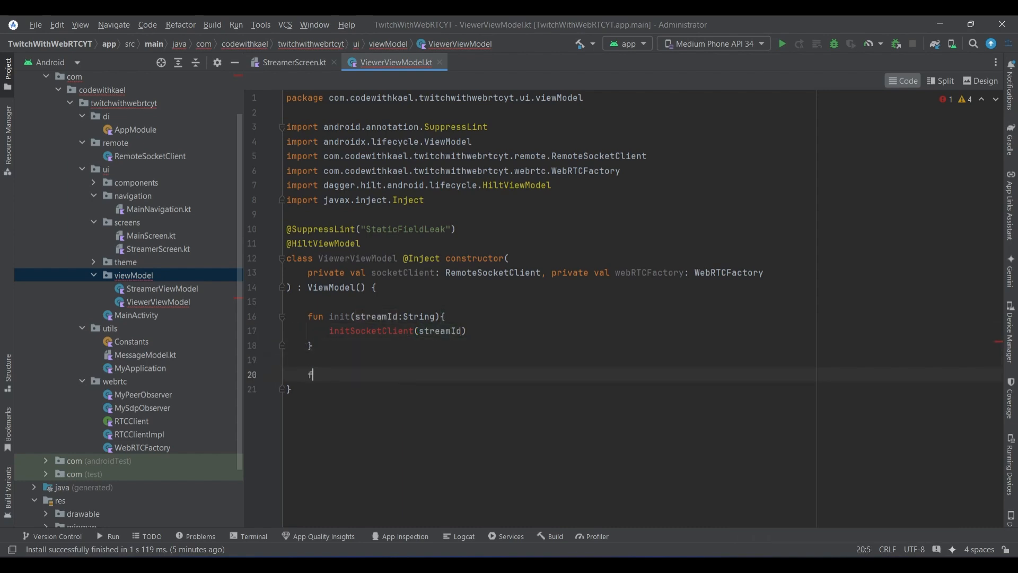
text(or)
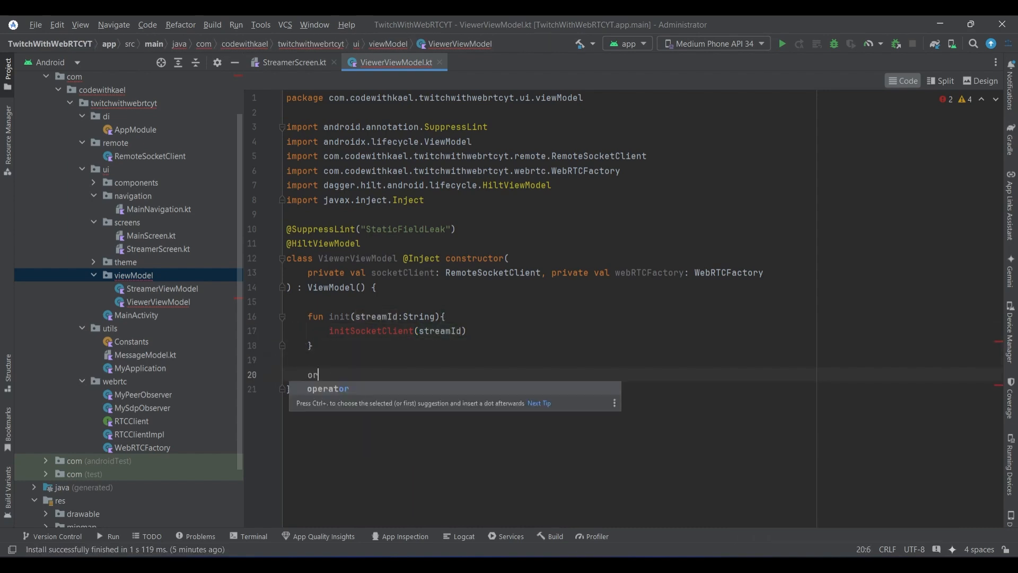
text(private fun init)
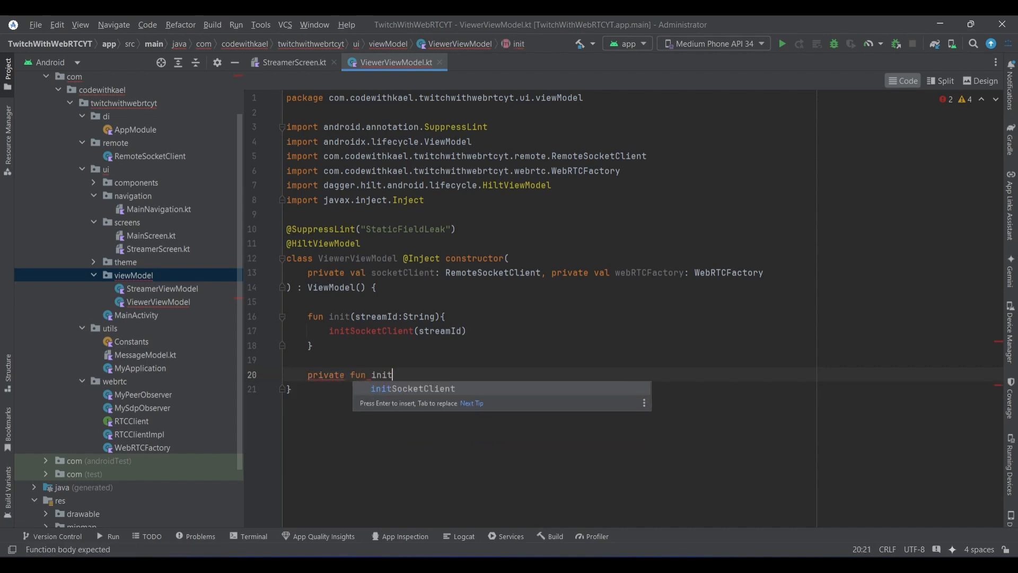
Make initSocketClient call socketClient.init(getStreamPath(streamId), this) with RemoteSocketServerListener overrides generated
text(SocketClient(streamId: String){)
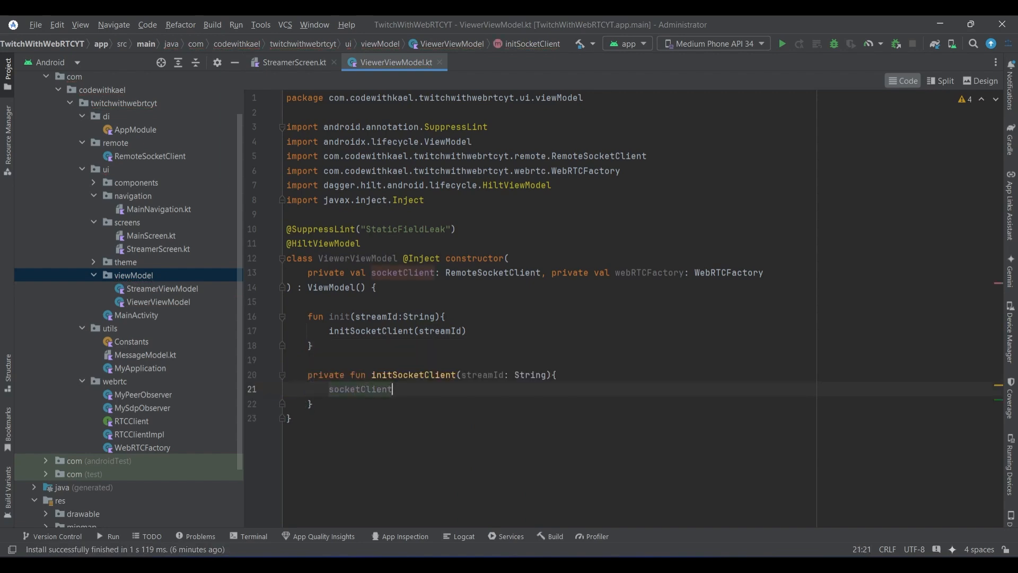
text(,ini)
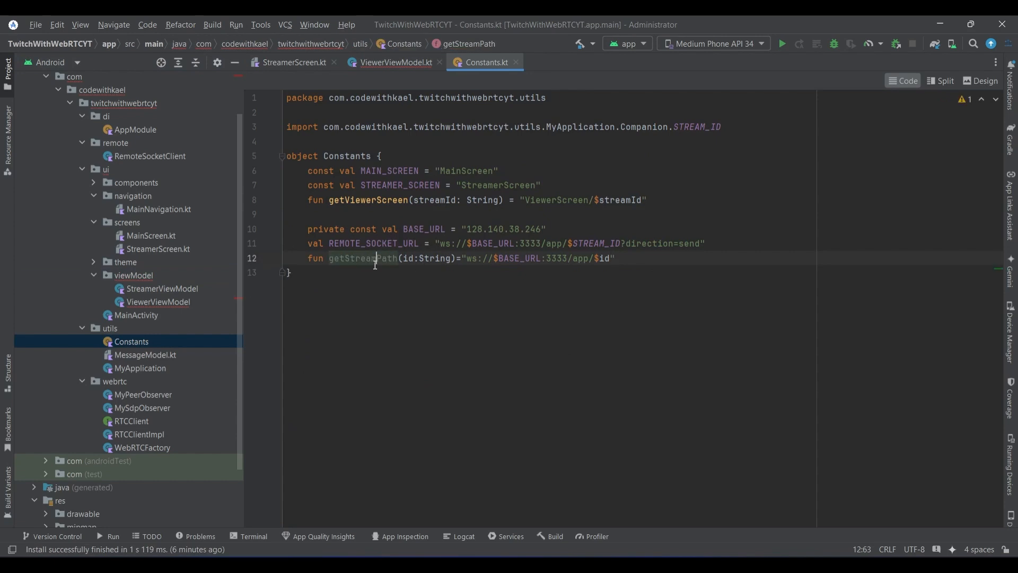
double_click(362, 257)
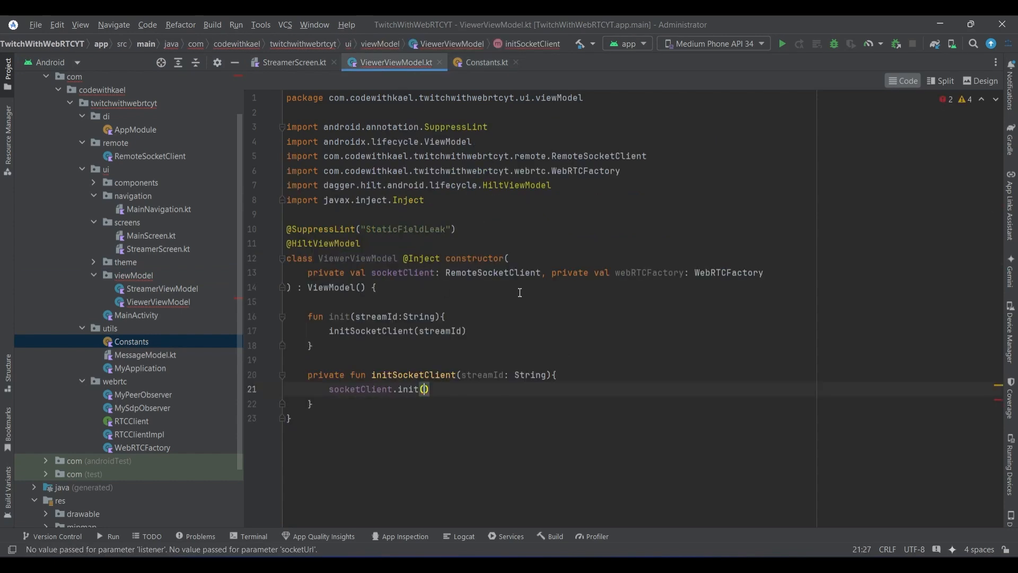
text(getStreamPath(s)
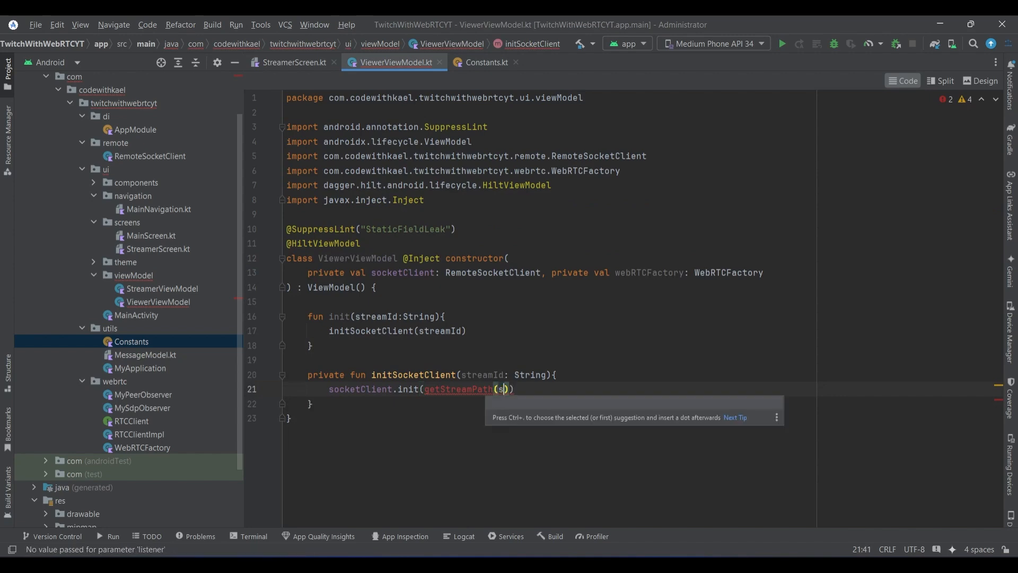
text(treamId)
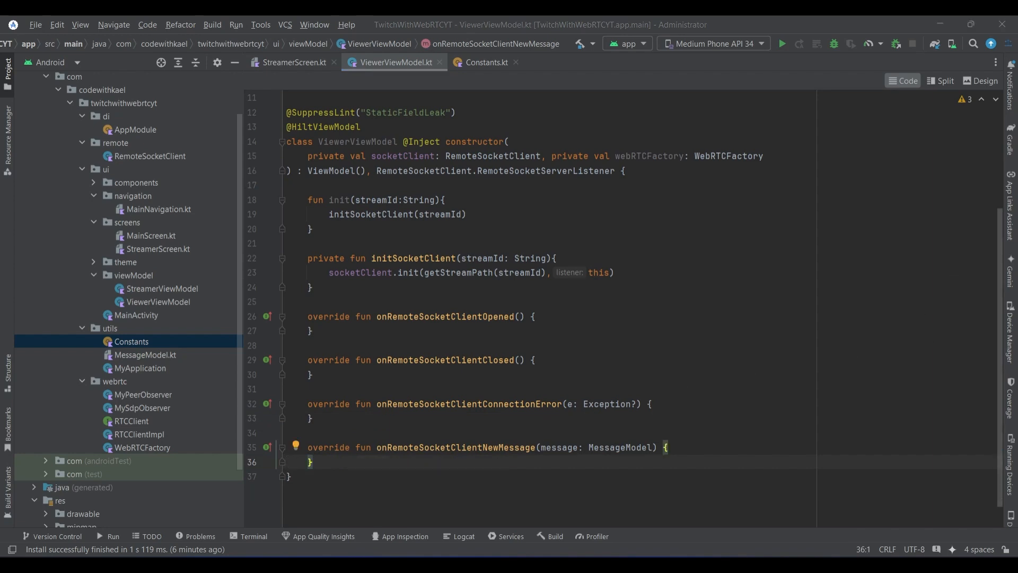
Start private fun initRemoteRTCClient() with a runCatching block destroying the old client
click(444, 199)
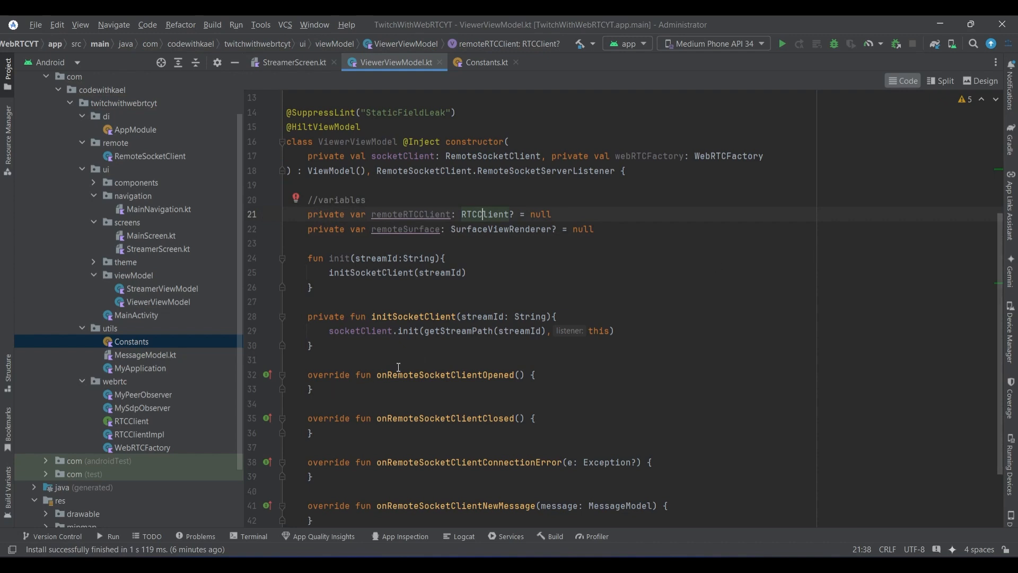
text(private)
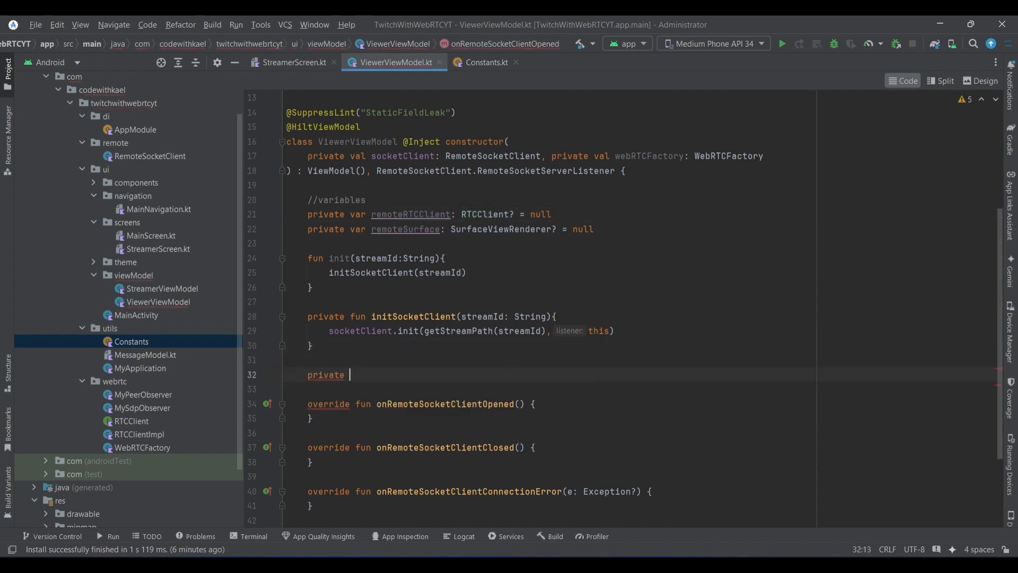
text(fun initRemoteRTC)
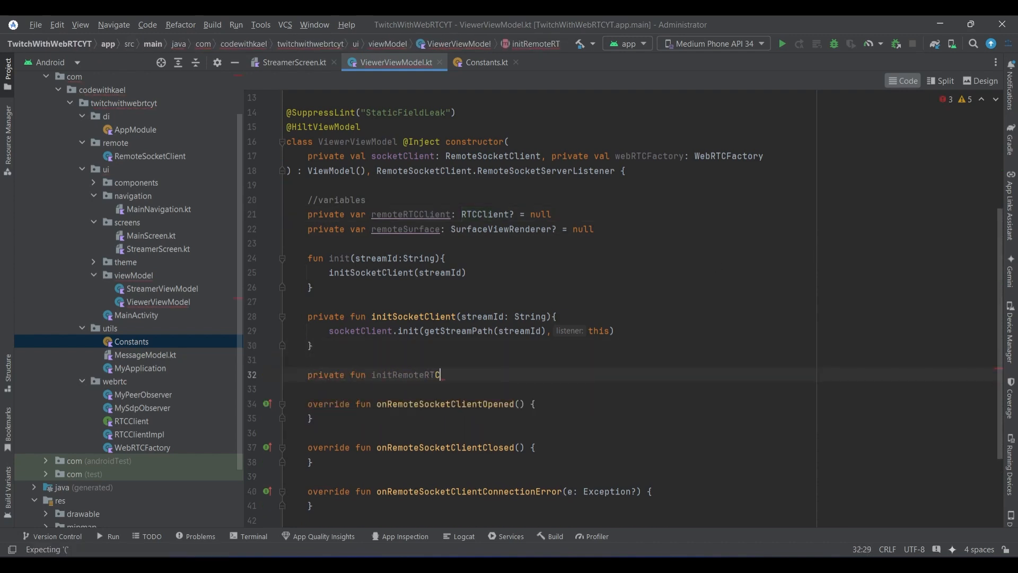
text(Client(){)
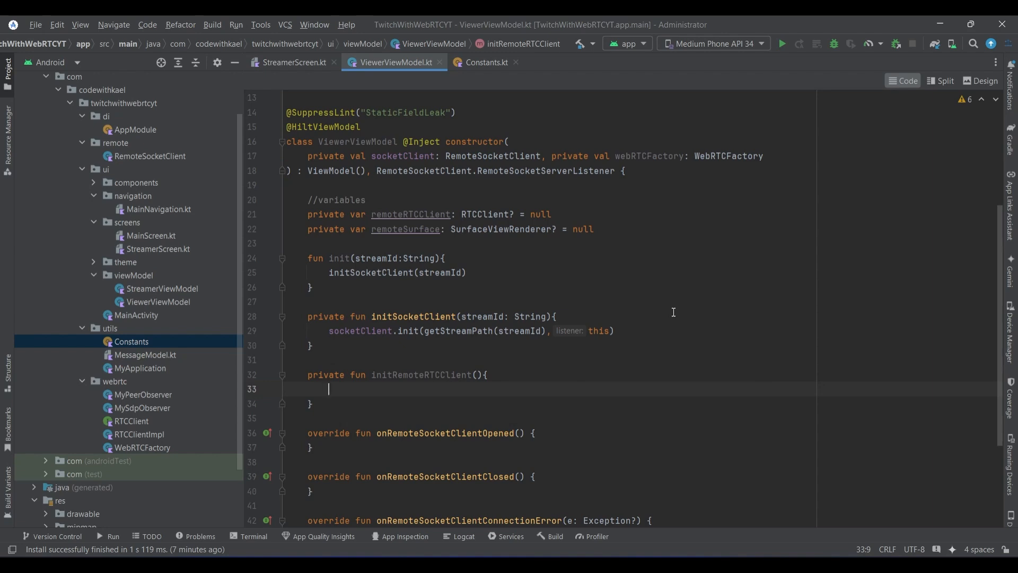
text(runCatching {)
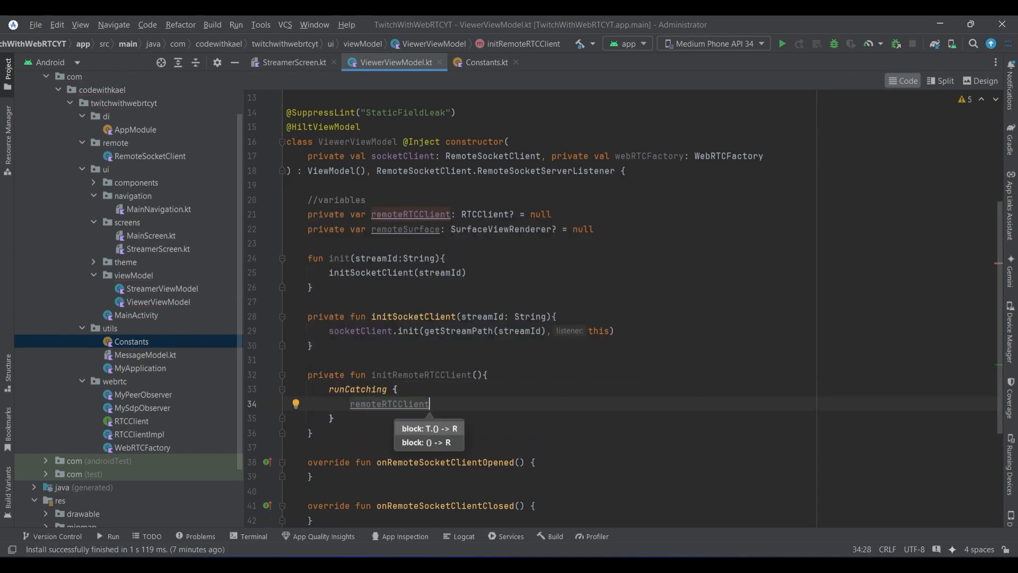
Reset remoteRTCClient to null and recreate it via webRTCFactory.createRTCClient with remoteSurface and listeners
text(?.onDestroy())
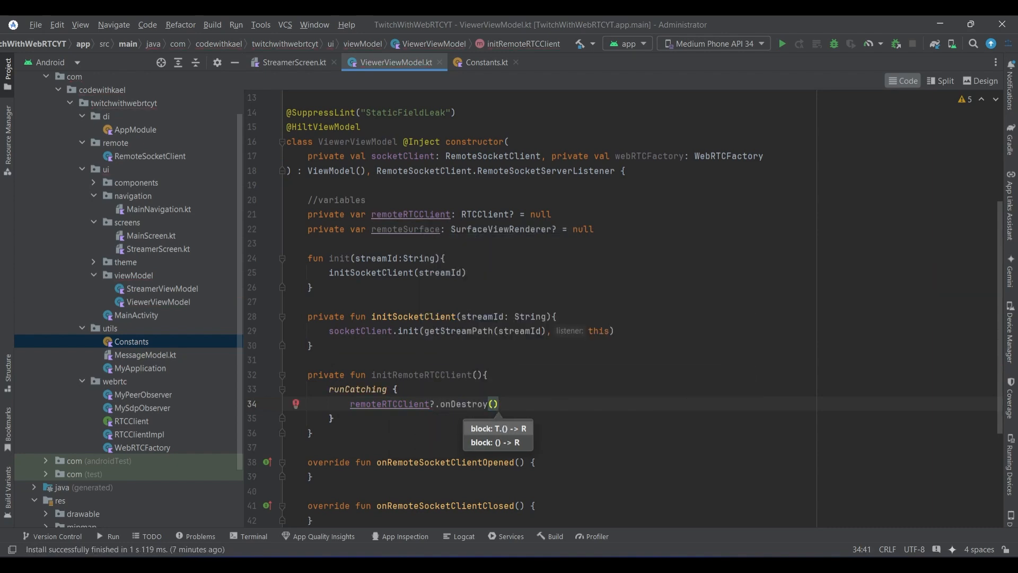
text(remoteSurface)
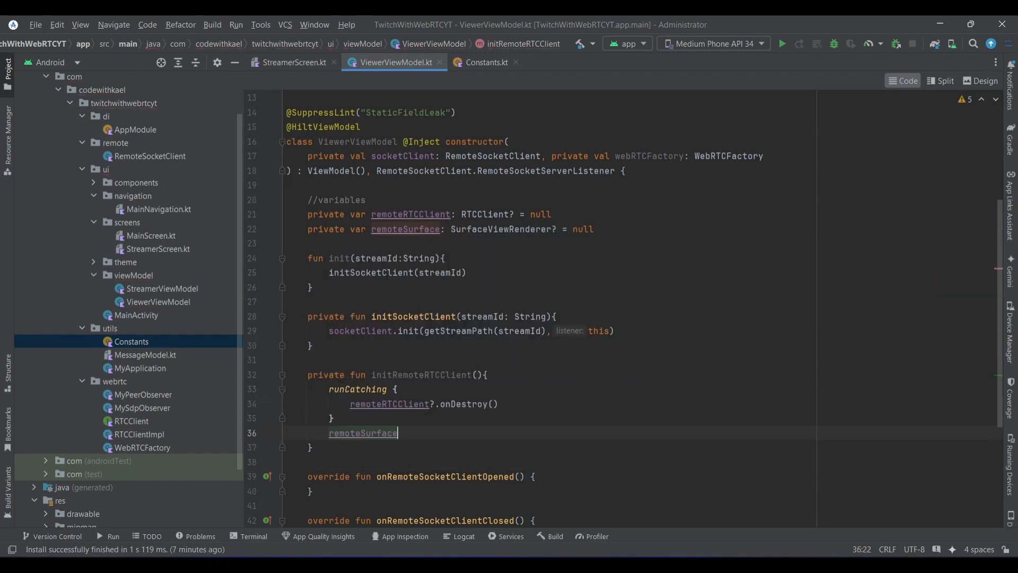
text(remoteRTCClient = null)
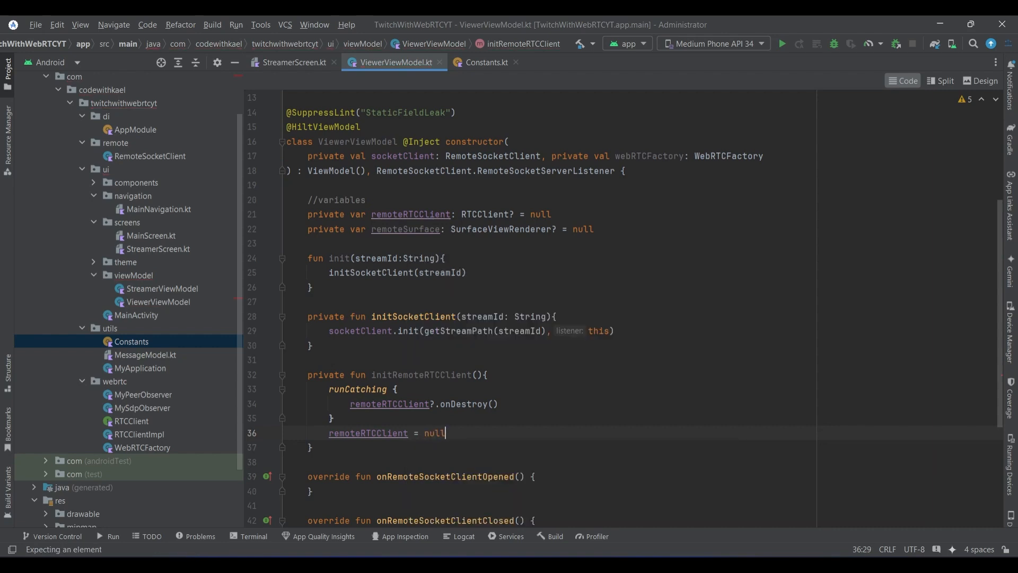
text(remoteRTCClient = webRTCFactory.createRTCClient()
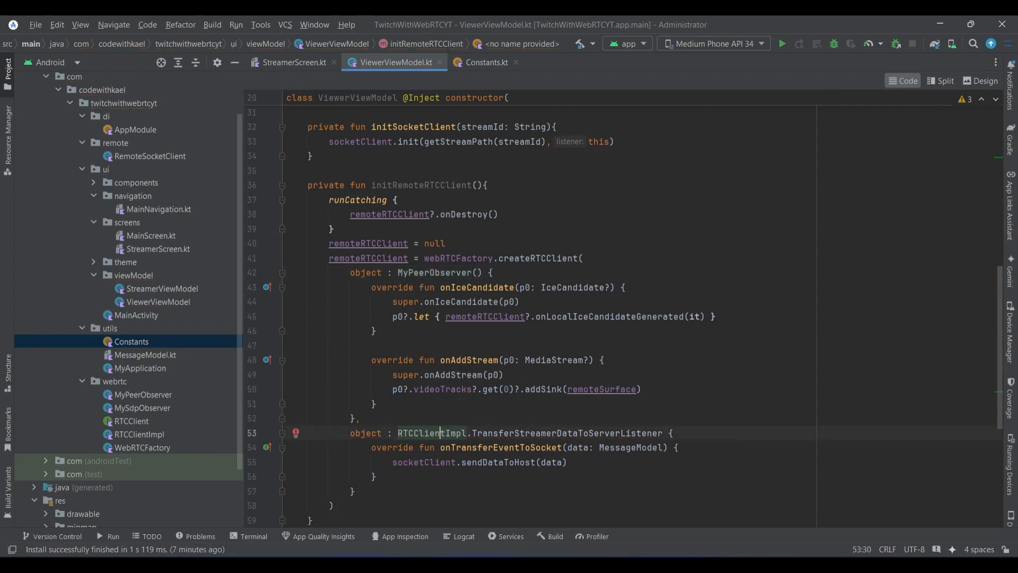
Open a blank line below initRemoteRTCClient for the next function
click(429, 184)
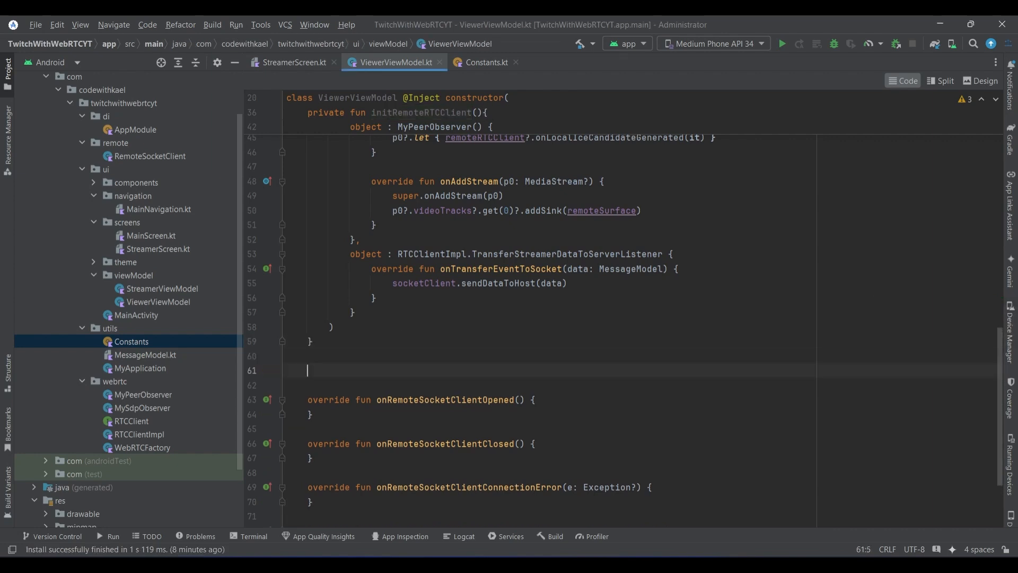
Add fun onRemoteSurfaceReady(remoteSurface: SurfaceViewRenderer) storing it in this.remoteSurface
text(fun on)
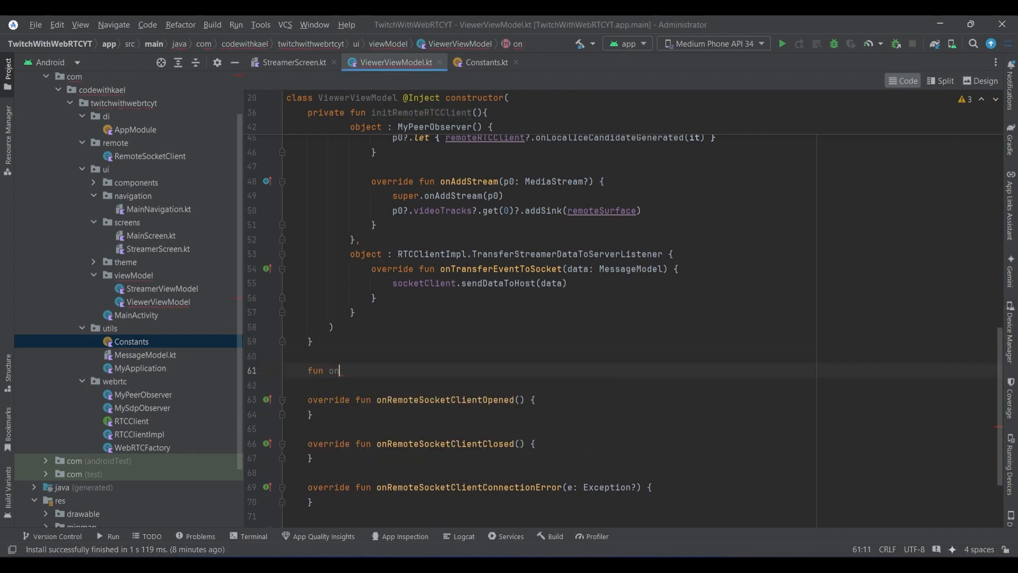
text(RemoteSurfaceRe)
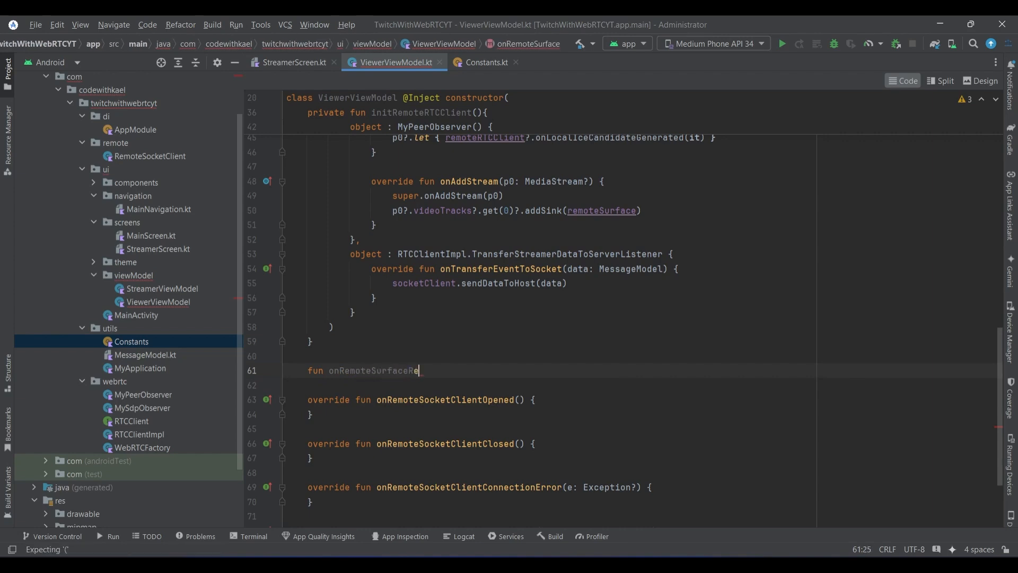
text(ady(r)
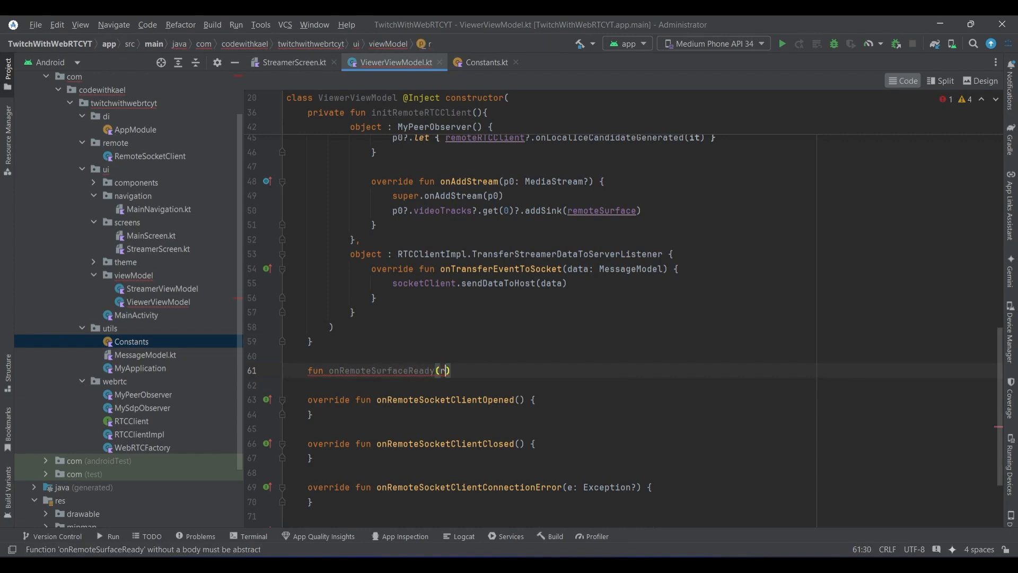
text(emoteSurface: SurfaceViewRenderer)
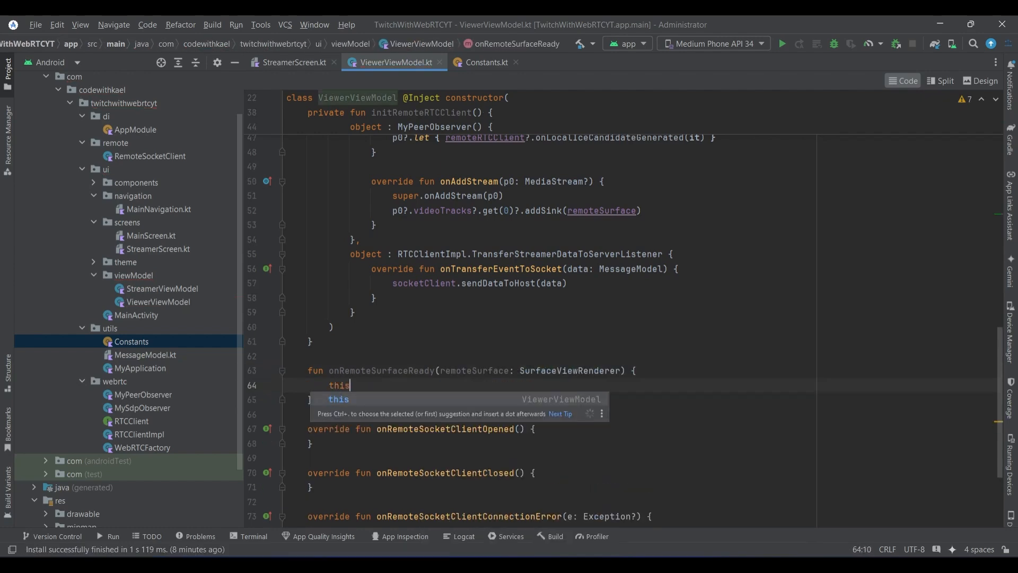
text(.remoteSurface)
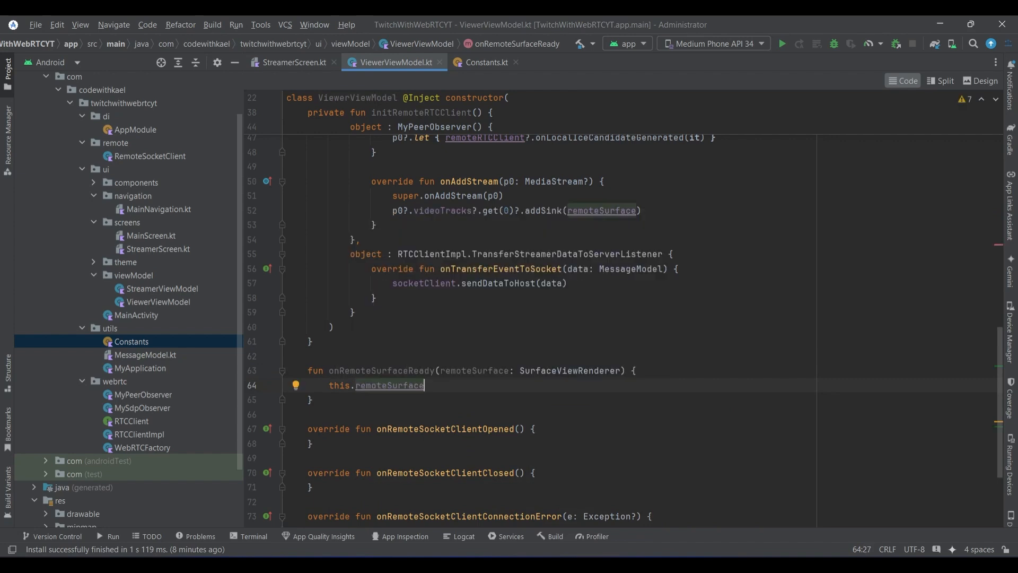
text(= remoteSurface)
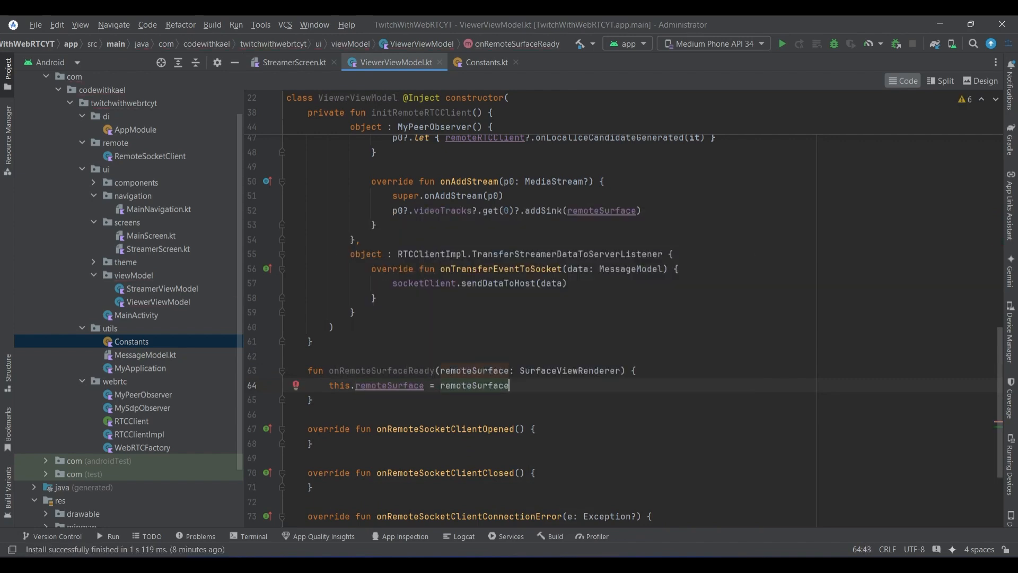
Call webRTCFactory.initSurfaceView on the renderer and review how initSurfaceView sets it up
key(enter)
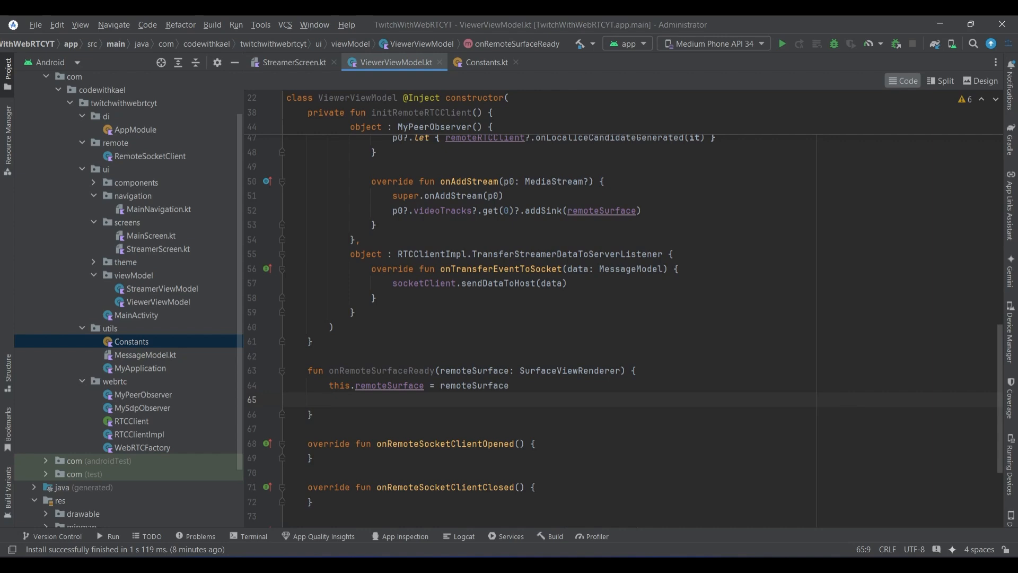
text(webrt)
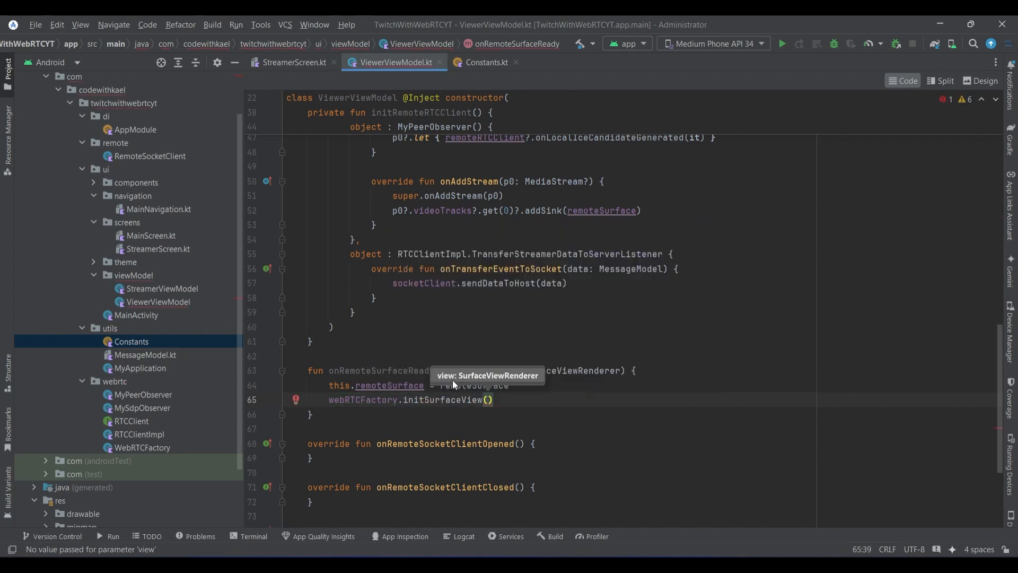
text(sub)
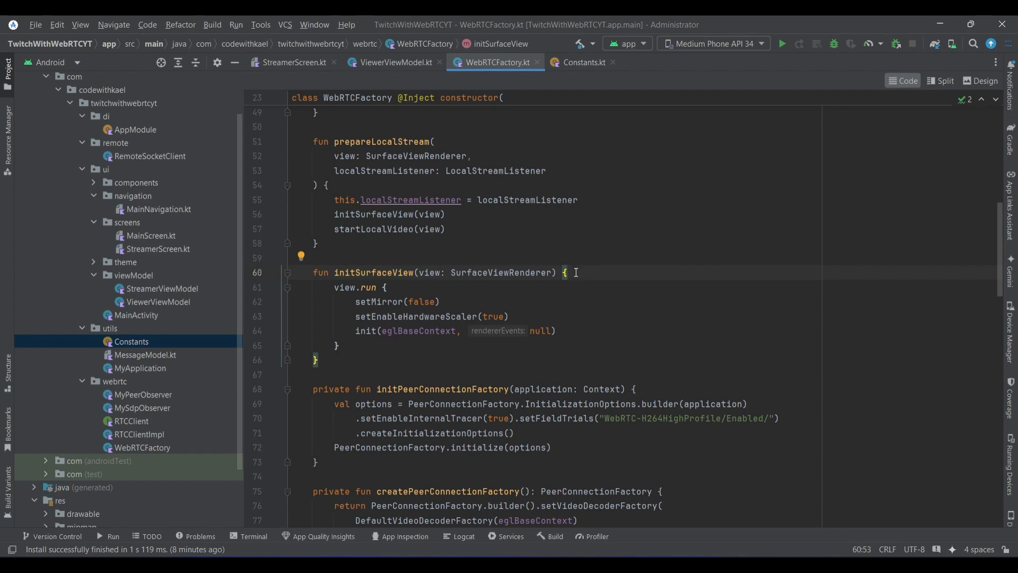
mouse_move(366, 323)
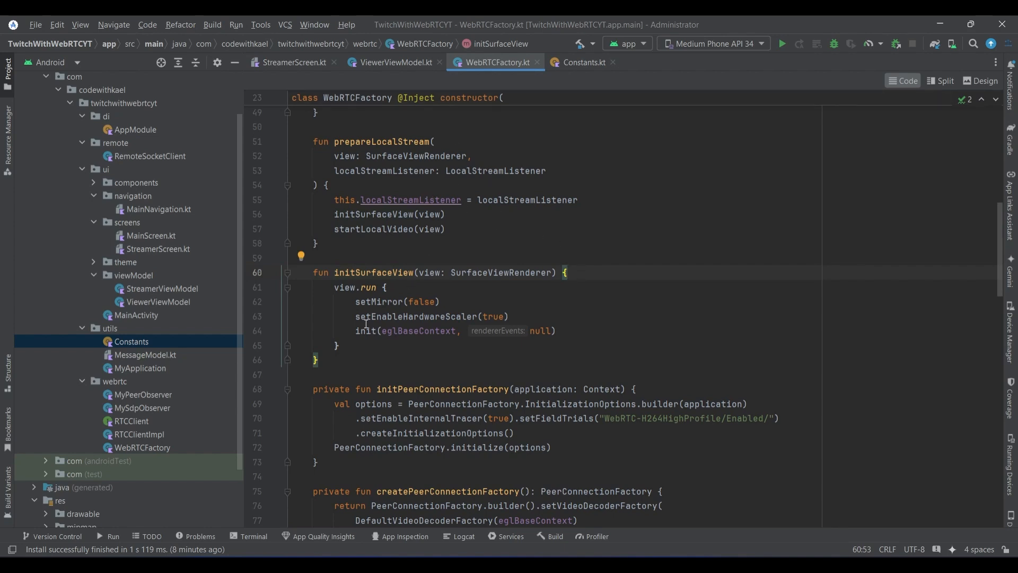
click(338, 359)
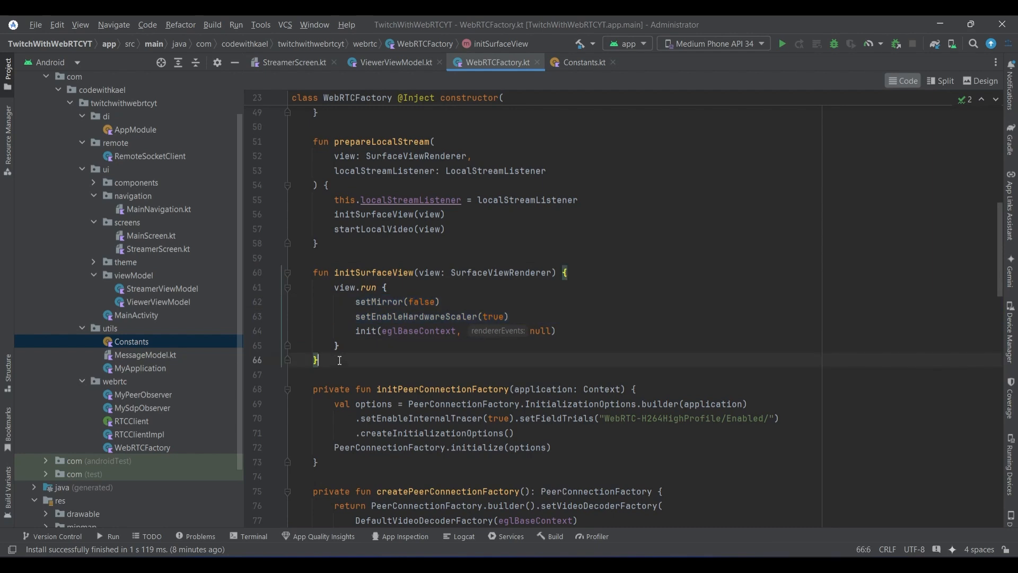
click(382, 272)
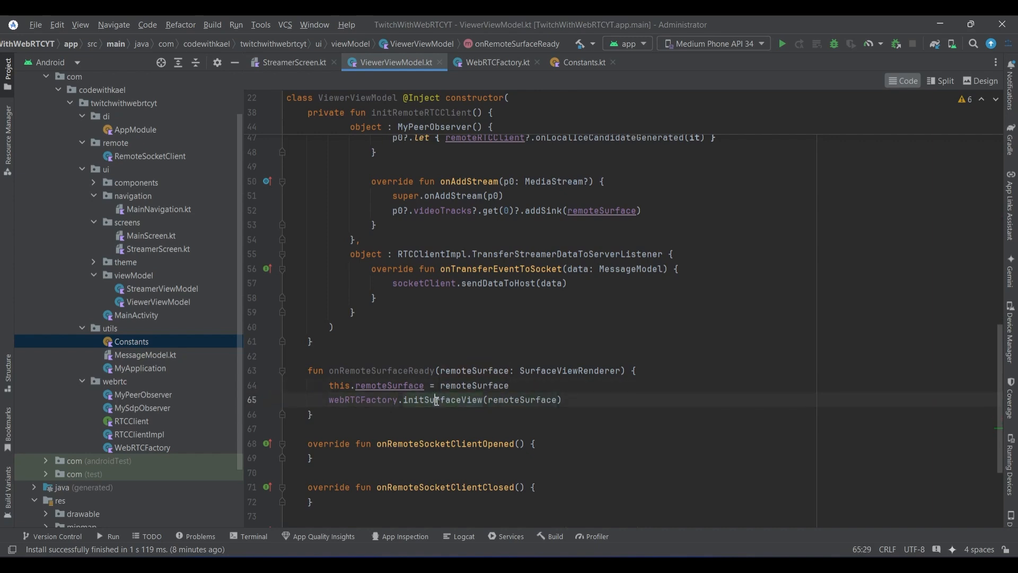
click(564, 399)
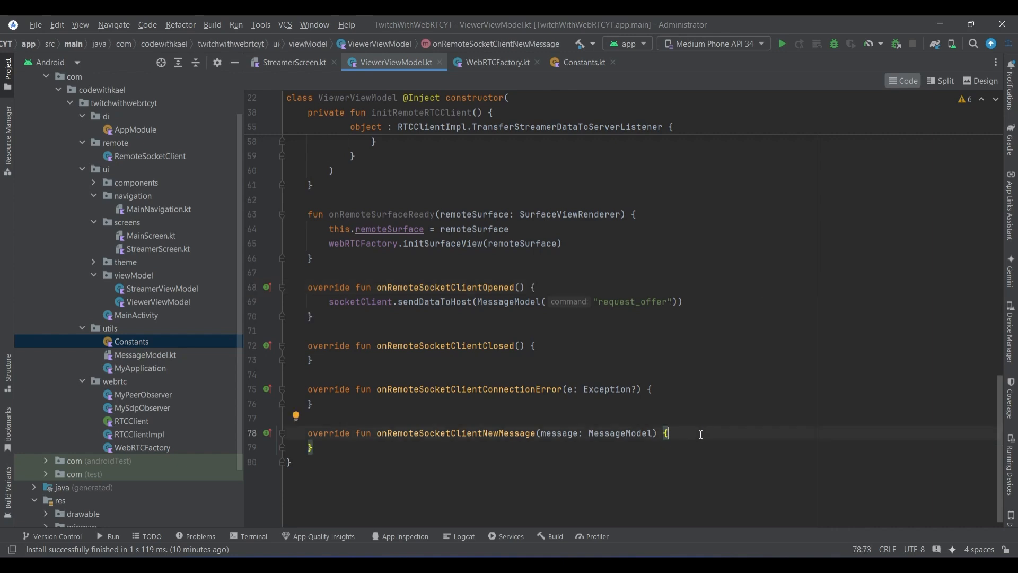
In onRemoteSocketClientNewMessage, handle the "offer" command by calling initRemoteRTCClient before applying sdp and answering
text(if ()
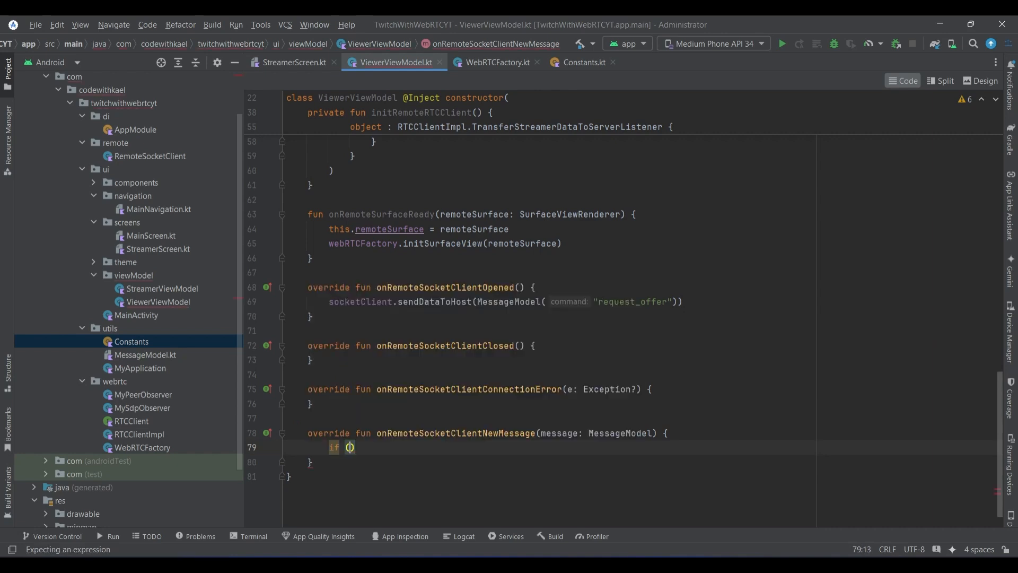
text(message.command == "offer)
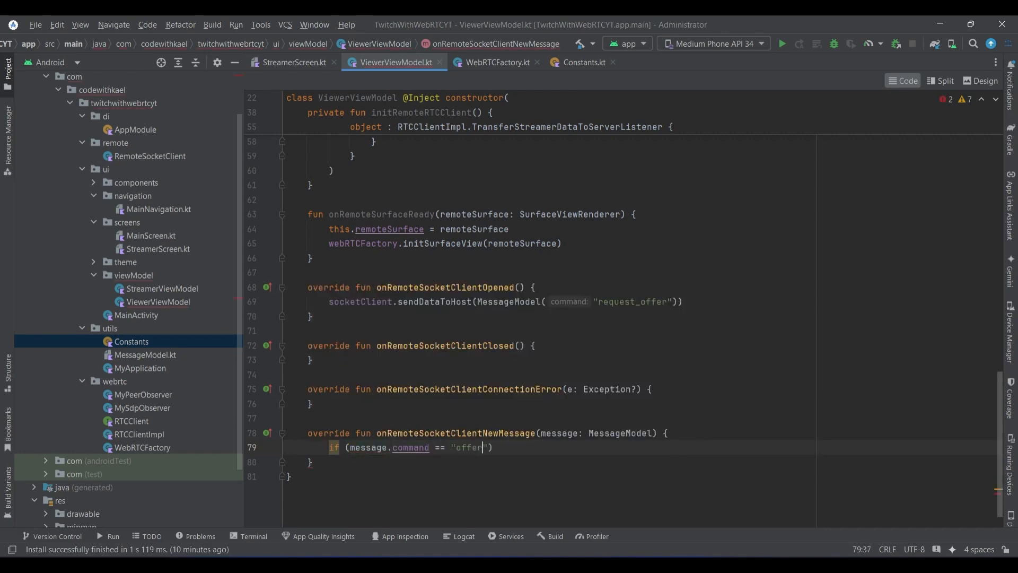
text({)
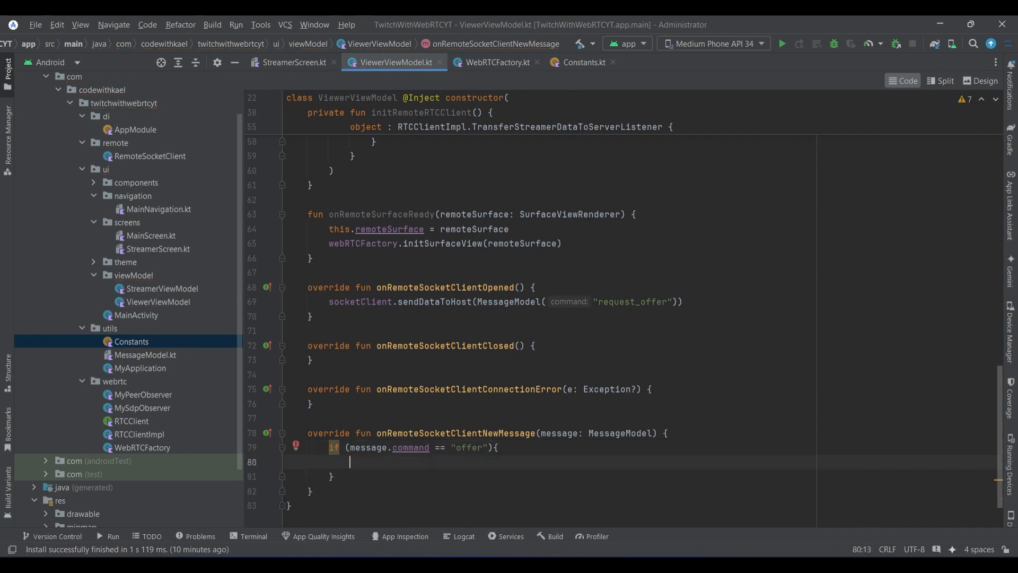
text(initRemoteRTCClient()
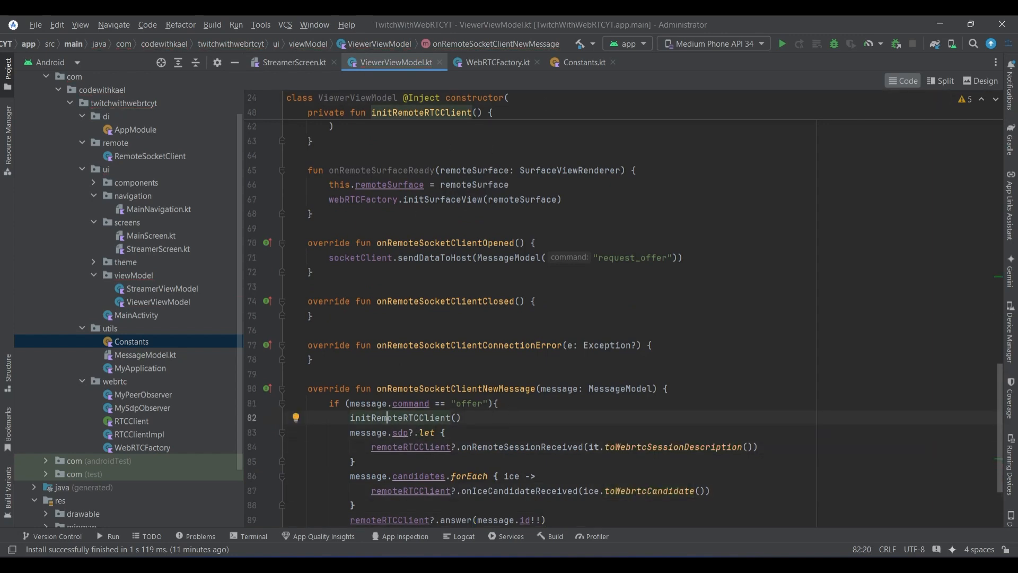
Trace the answer flow into RTCClientImpl.answer and scroll to onTransferEventToSocket
scroll(down, 3)
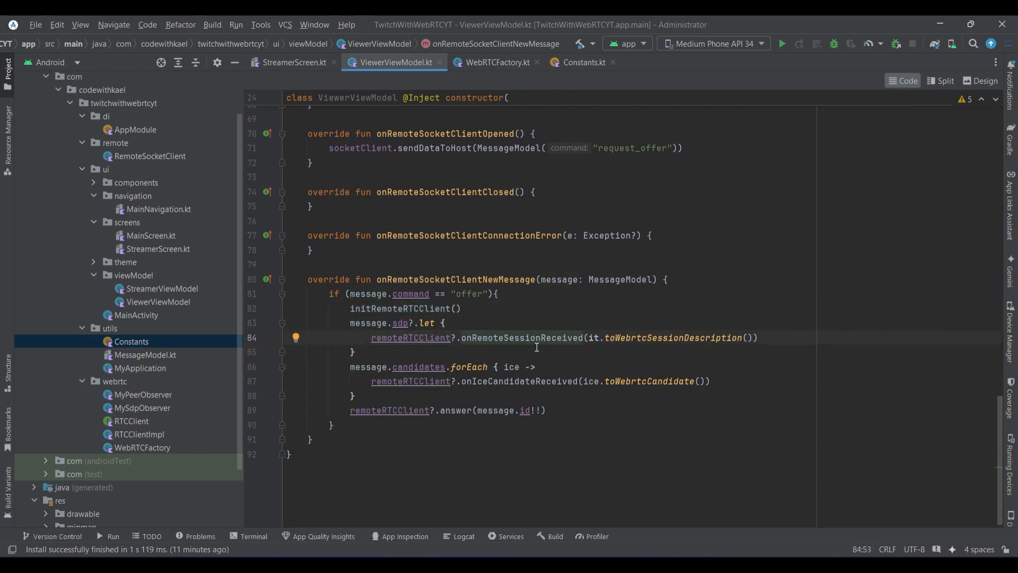
mouse_move(382, 349)
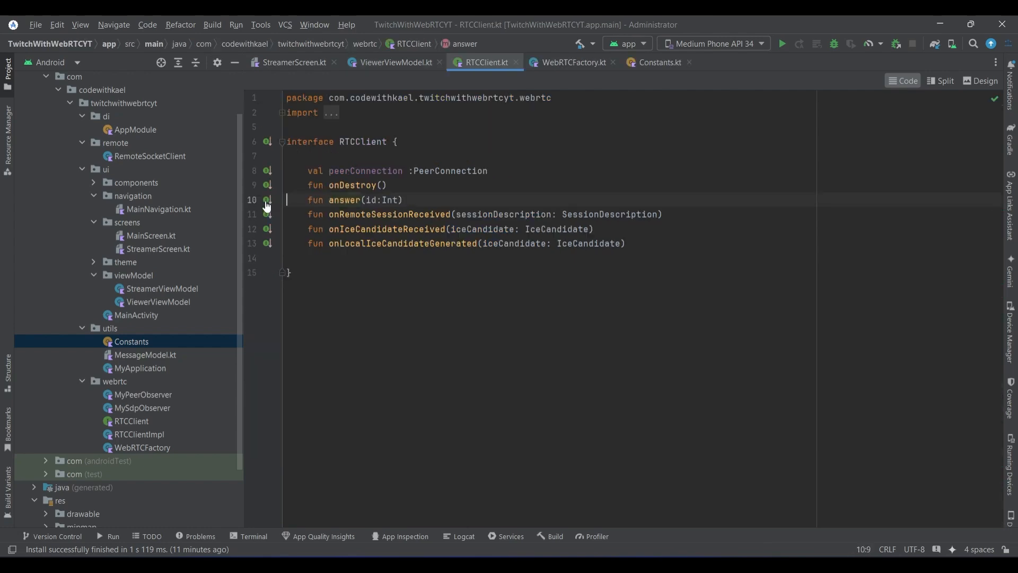
click(566, 63)
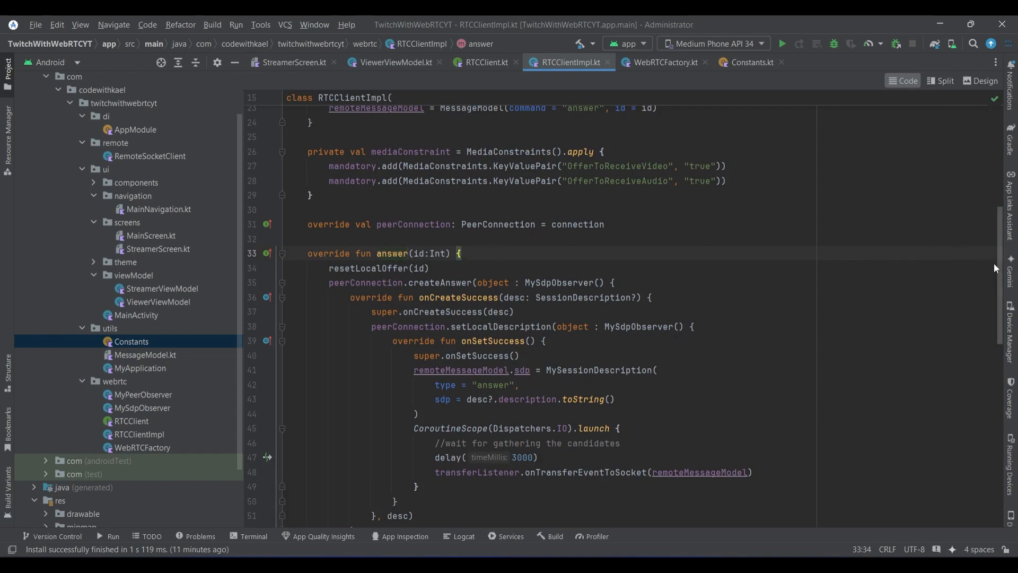
scroll(down, 3)
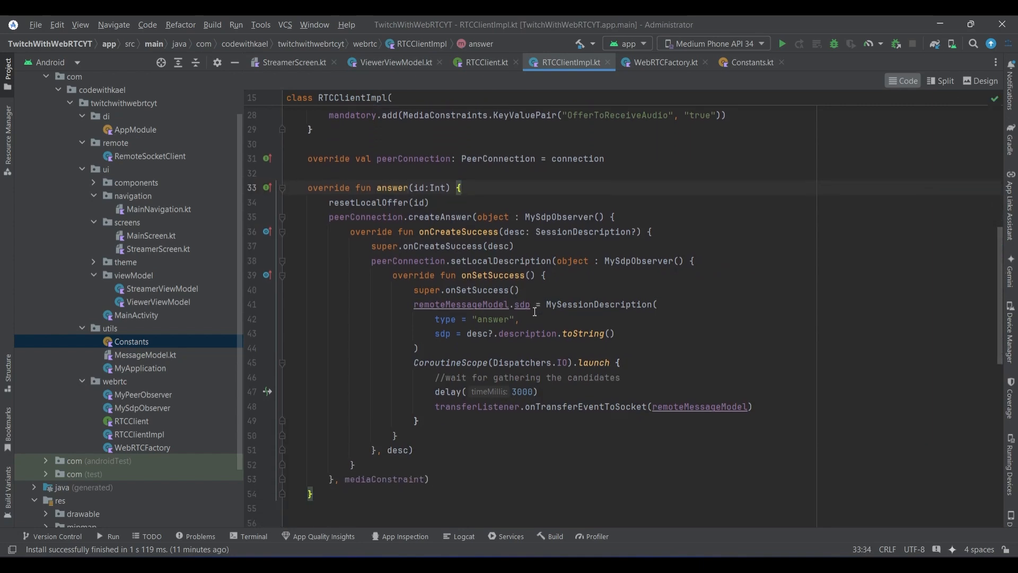
mouse_move(581, 388)
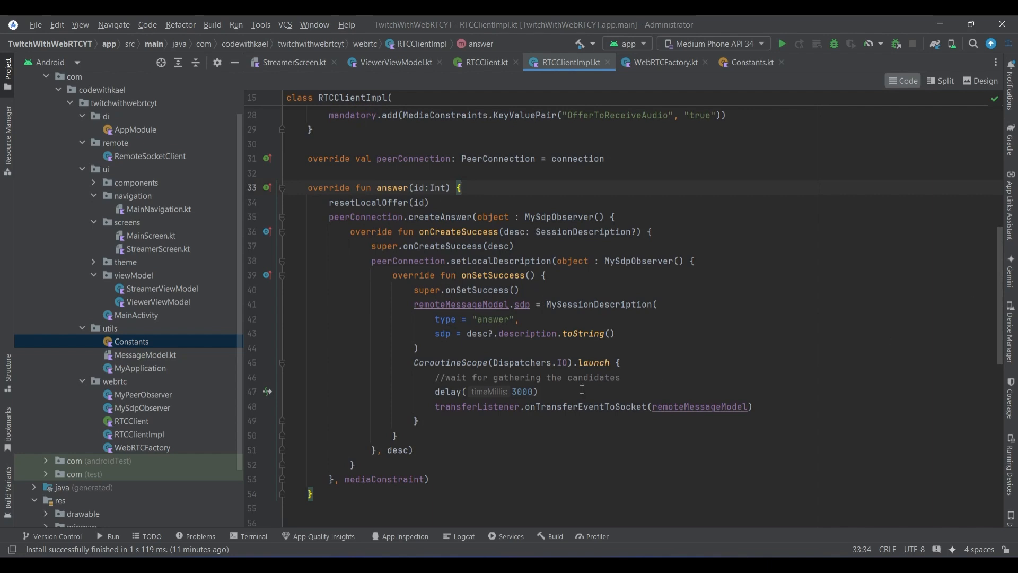
scroll(down, 3)
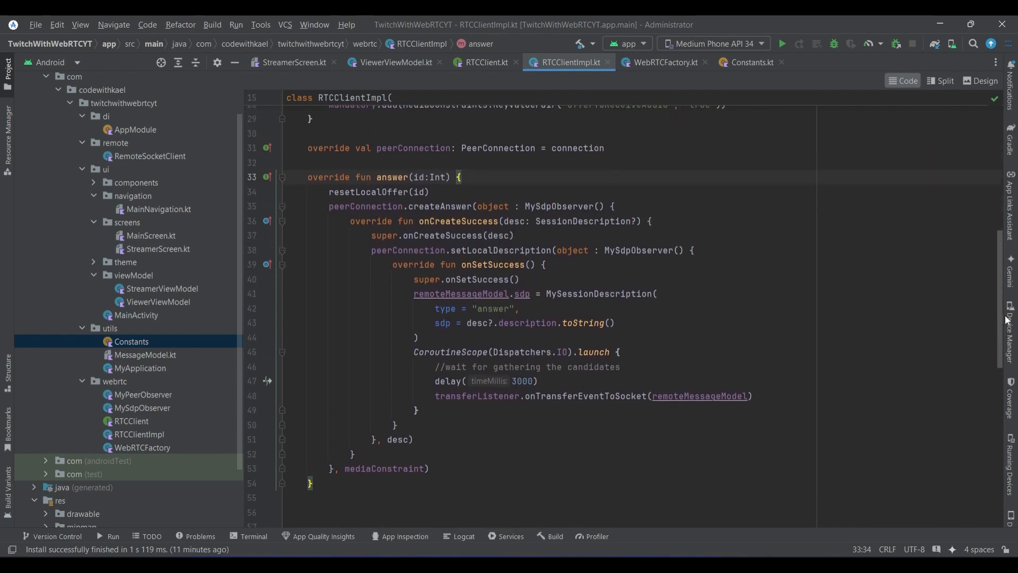
scroll(down, 3)
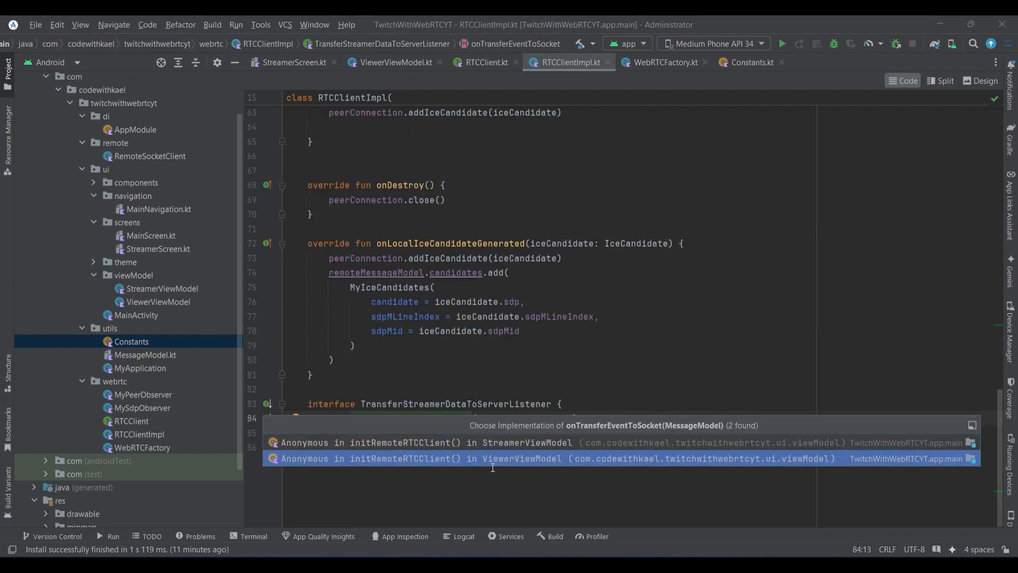
Jump to ViewerViewModel's transfer listener and highlight the socketClient.sendDataToHost call
click(494, 458)
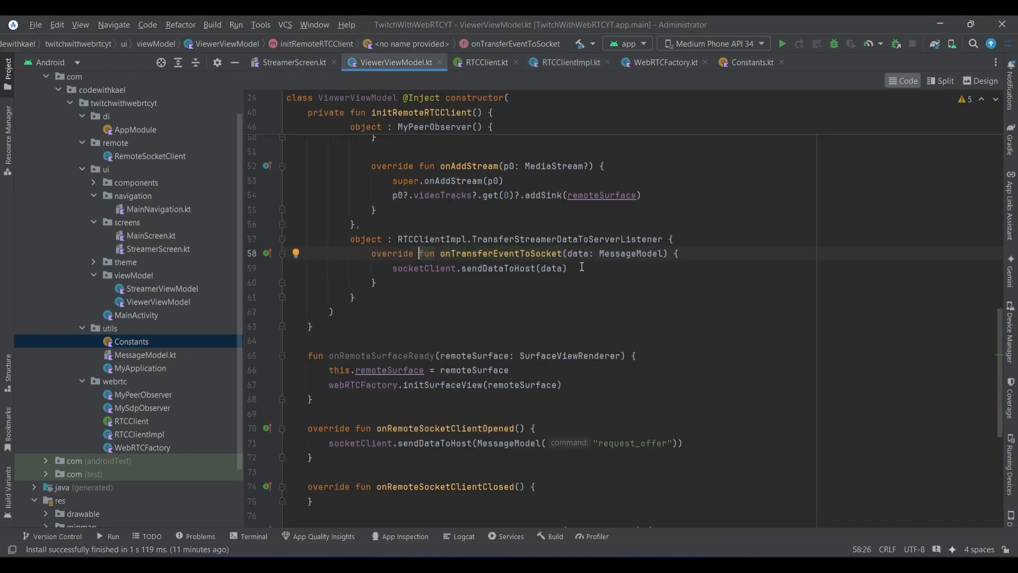
double_click(478, 268)
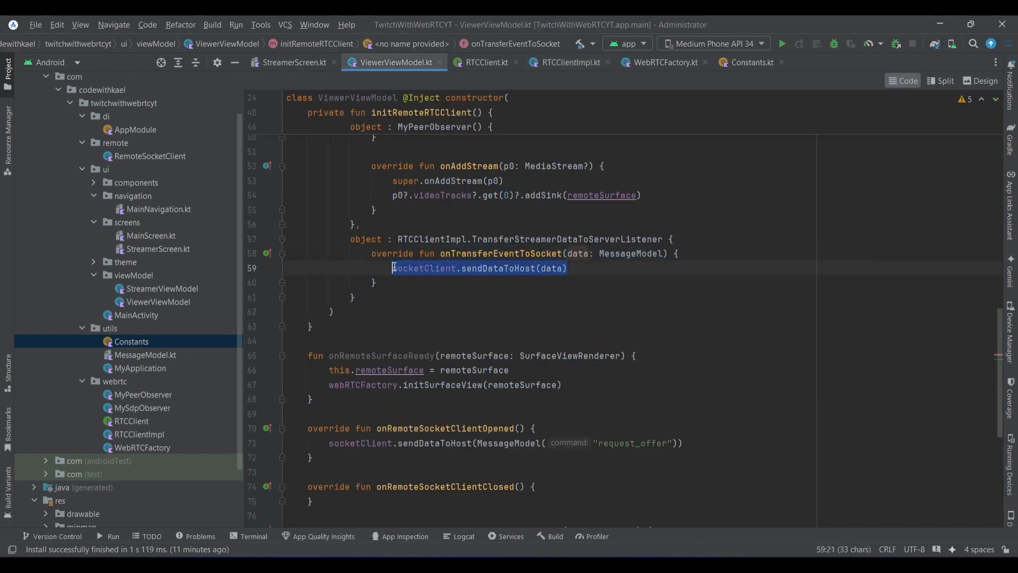
click(678, 253)
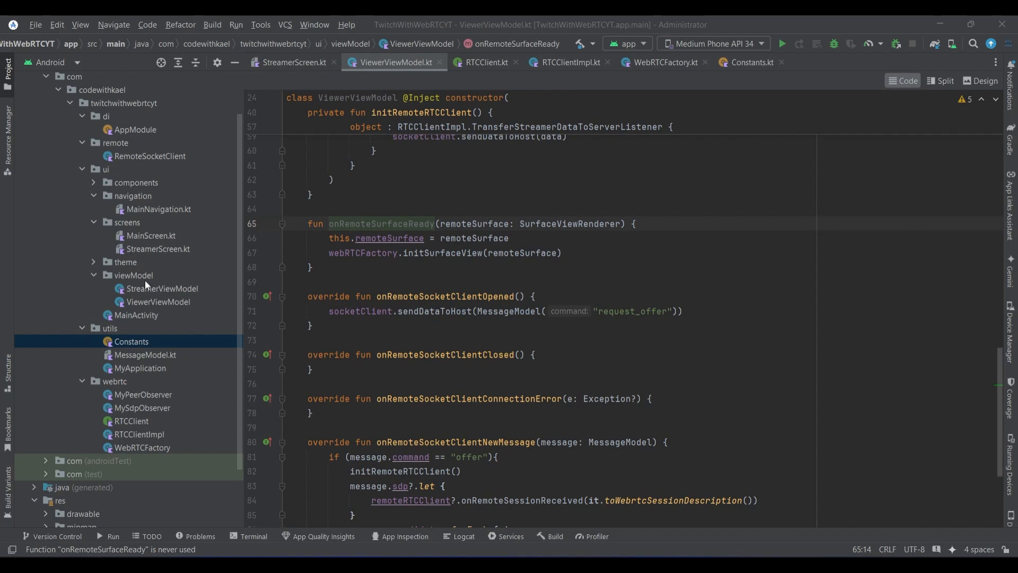
Review ViewerScreen.kt, fix its imports and check the ViewerScreen route in MainNavigation.kt
click(127, 222)
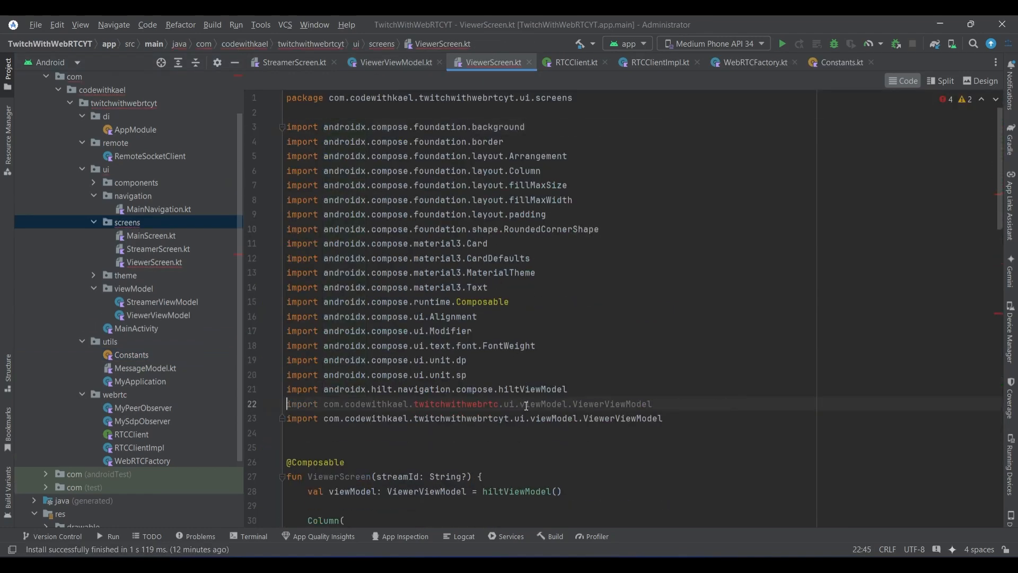
scroll(down, 3)
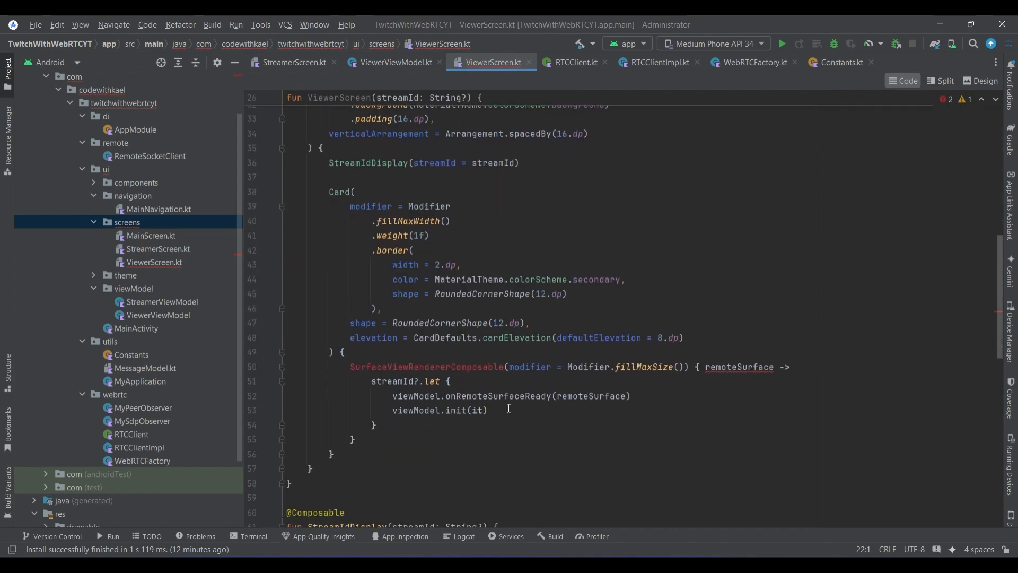
click(426, 366)
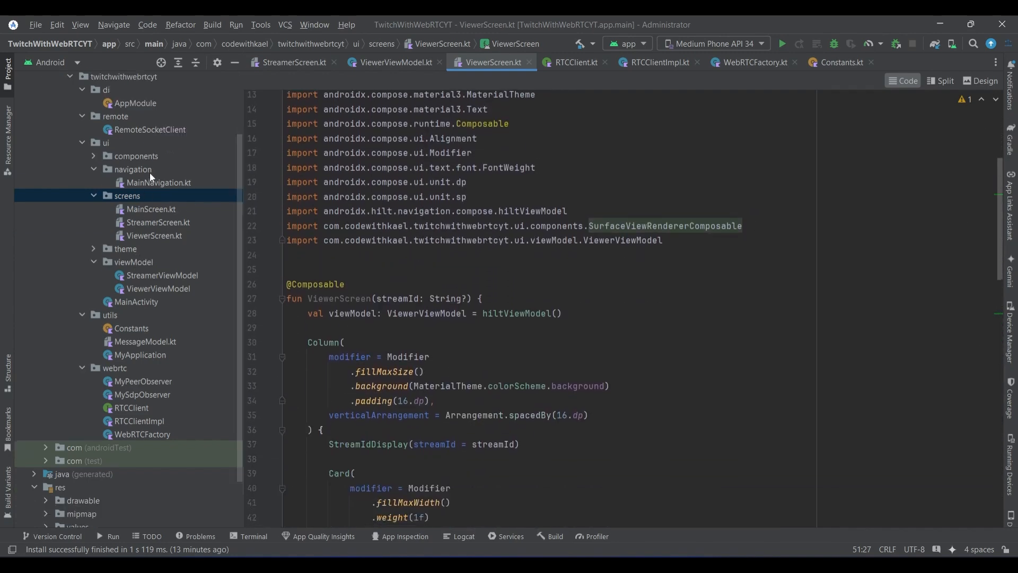
click(159, 182)
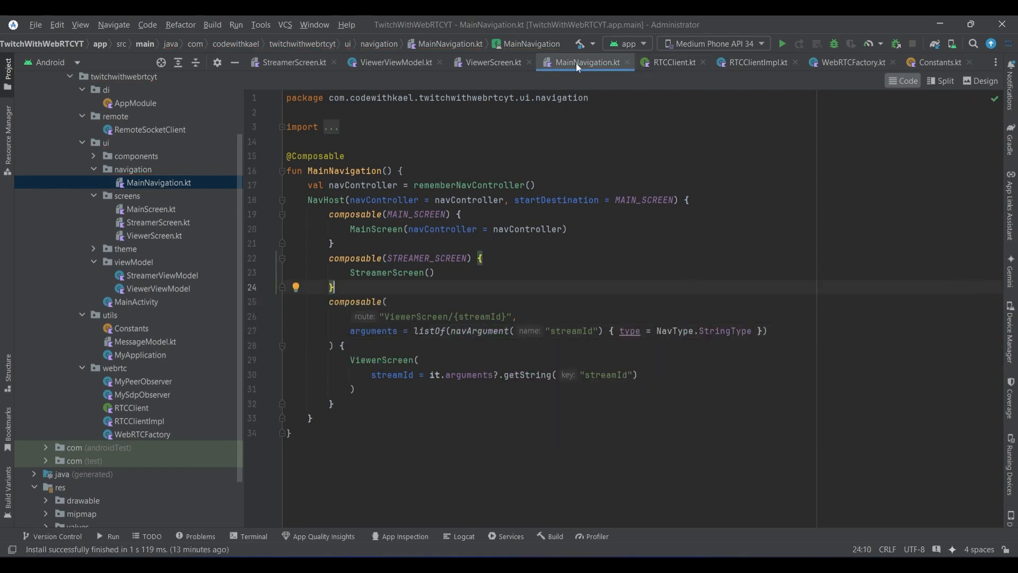
click(492, 63)
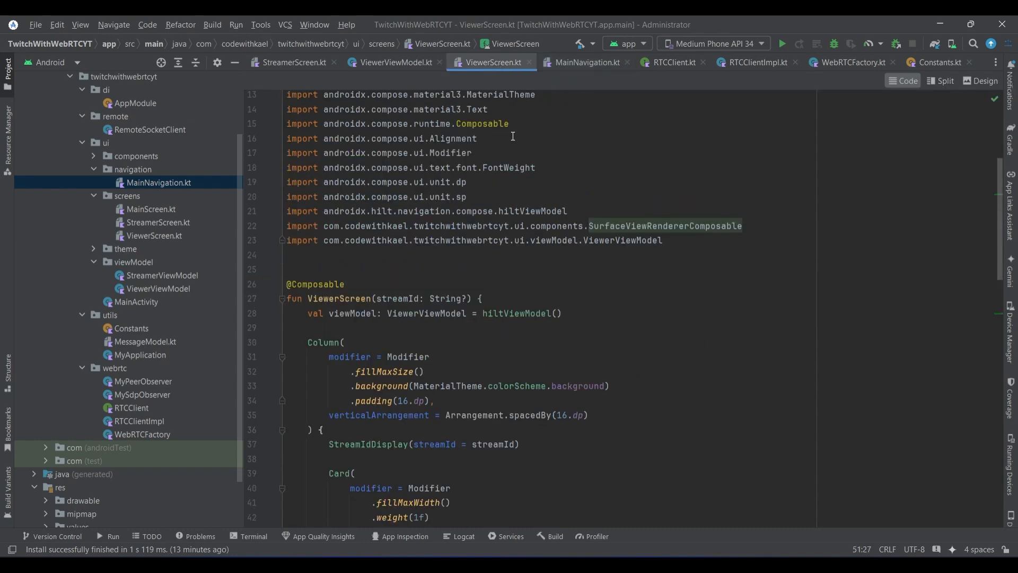
mouse_move(1003, 214)
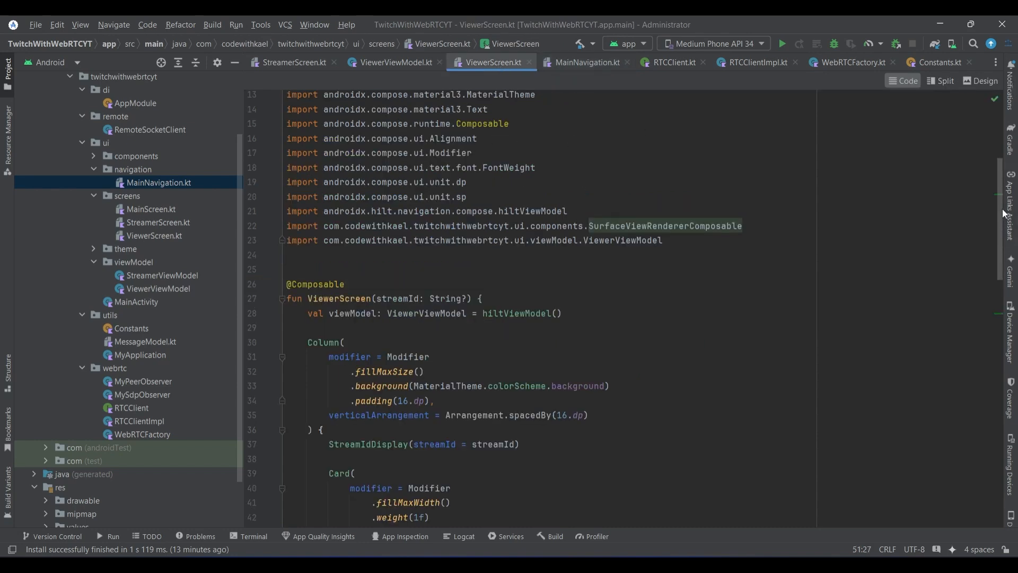
Inspect the SurfaceViewRendererComposable using remoteSurface and jump to ViewerViewModel's init(streamId)
scroll(down, 3)
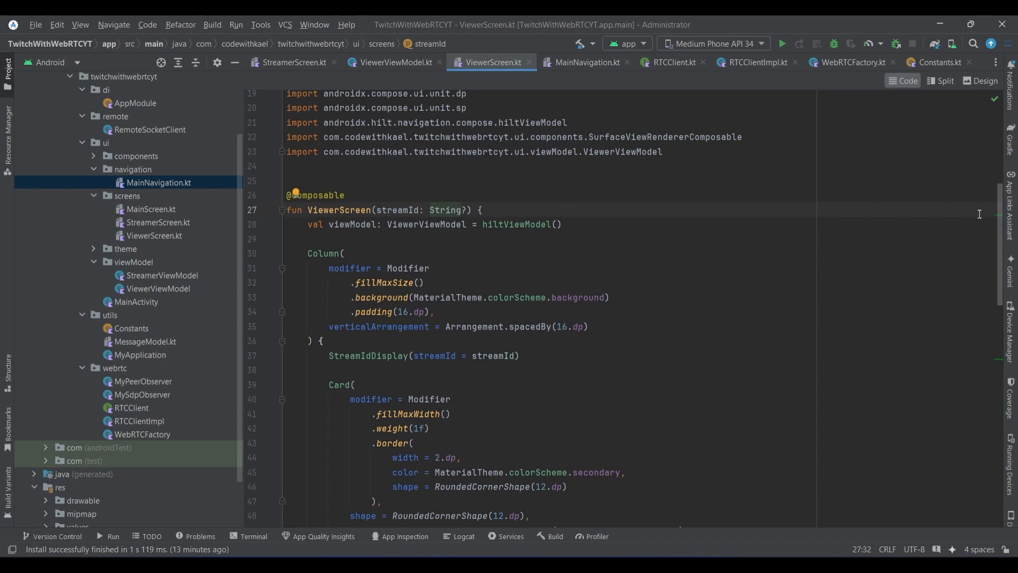
scroll(down, 3)
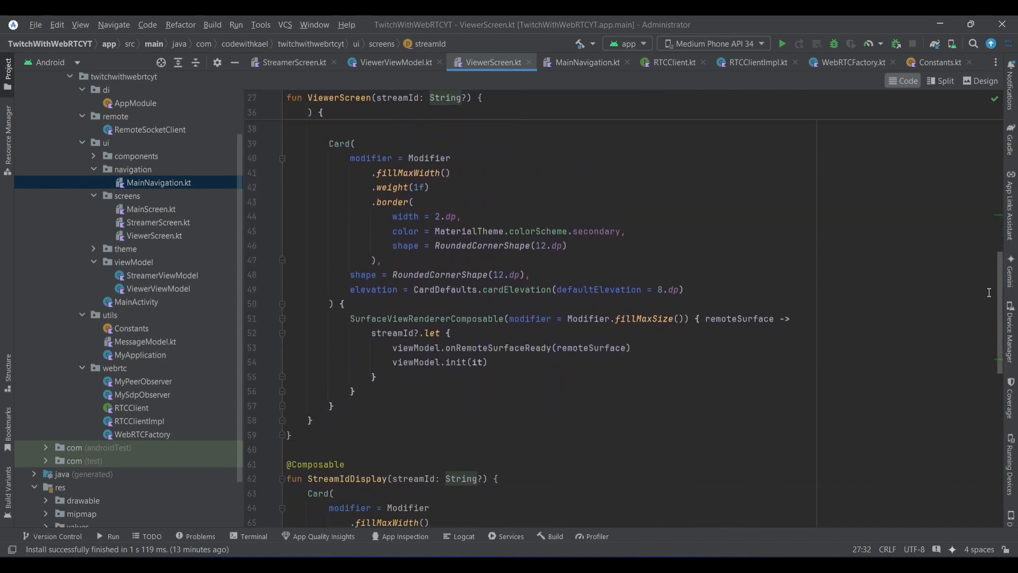
drag(330, 137, 345, 295)
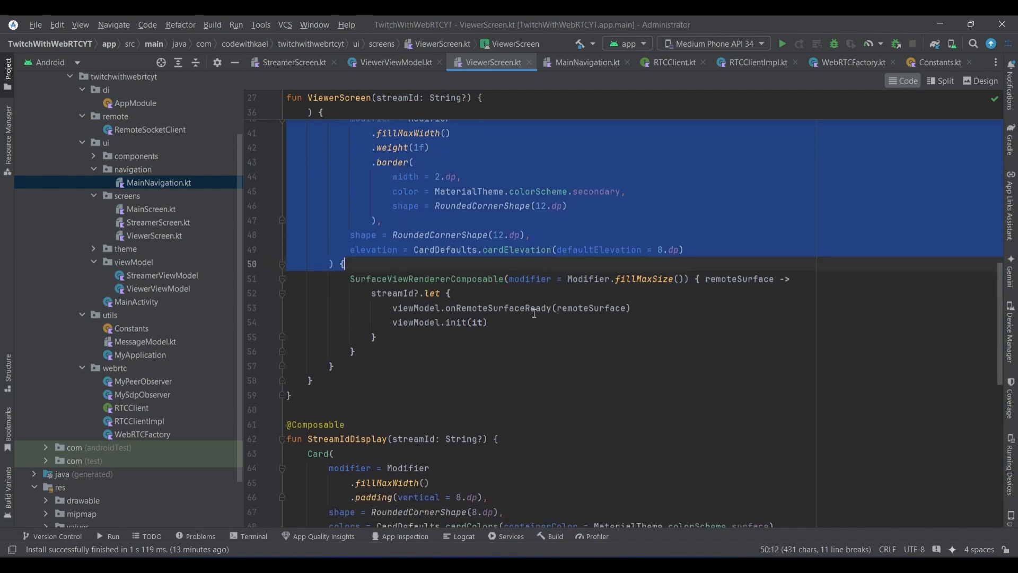
click(510, 279)
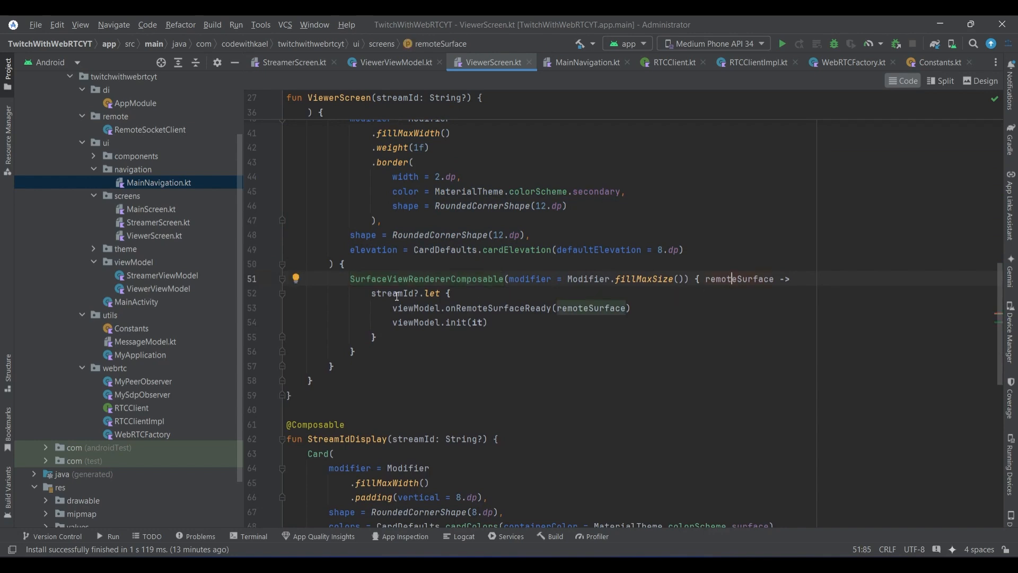
click(425, 293)
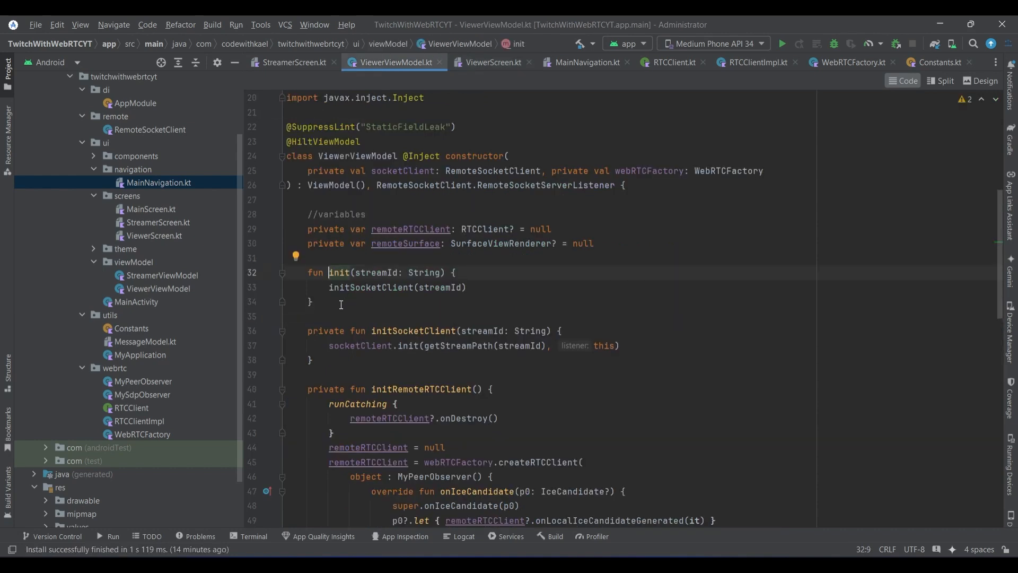
Run the app on both emulators, dismissing the crash report and allowing camera and audio while using the app
click(311, 301)
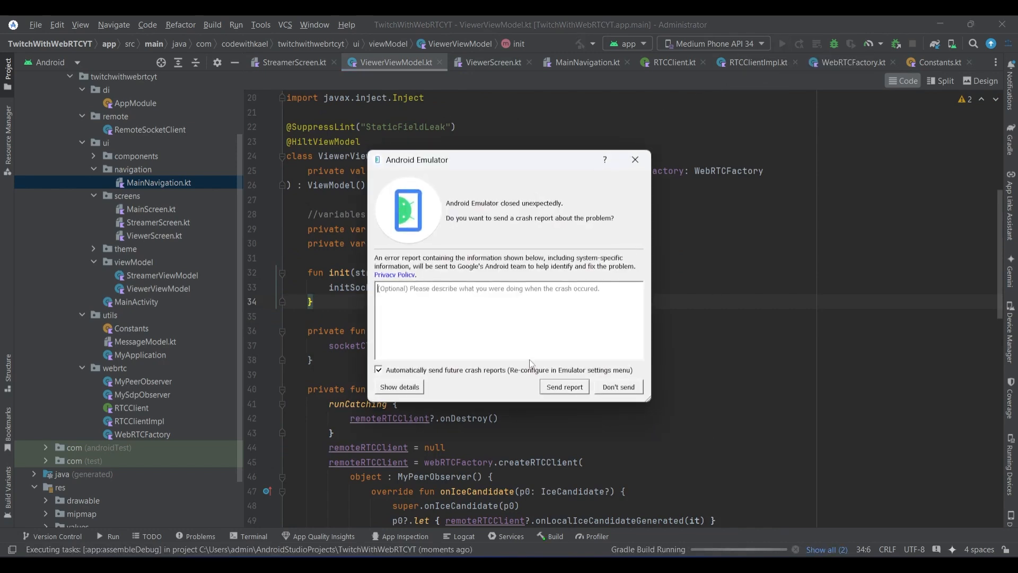
click(617, 386)
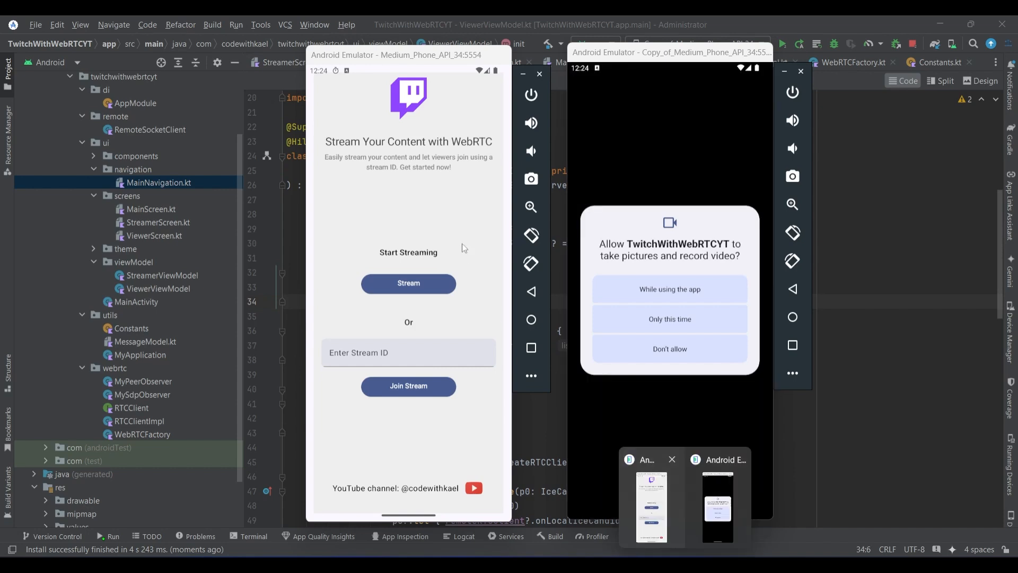
click(669, 289)
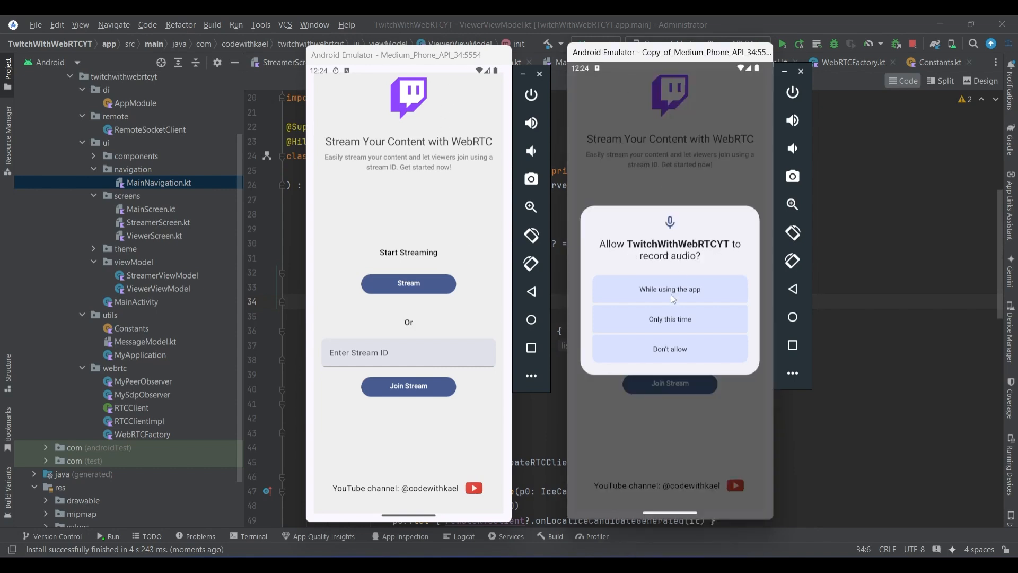
click(669, 288)
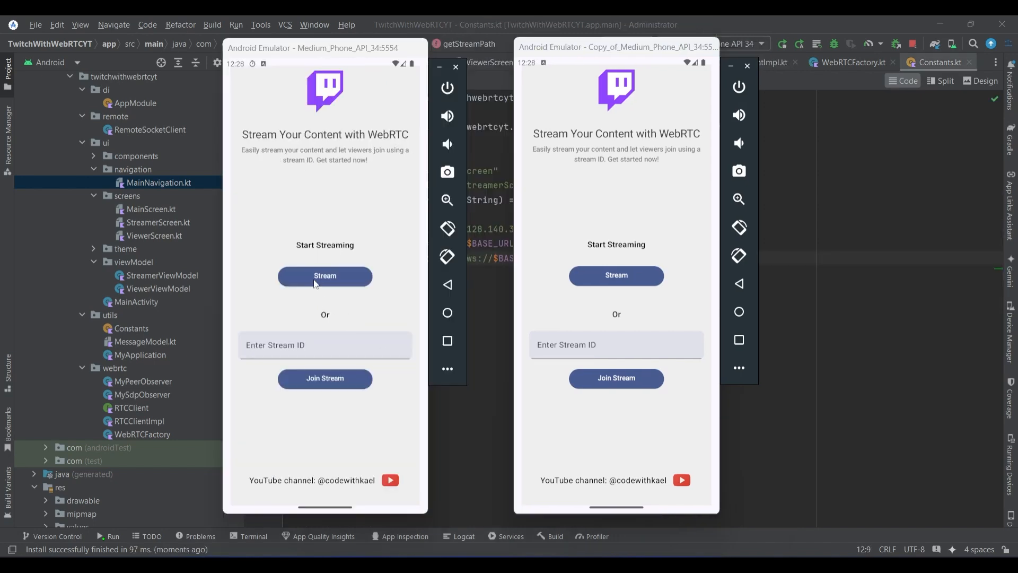
Start streaming on the first emulator and join stream 1a3 on the second, windows side by side
click(324, 275)
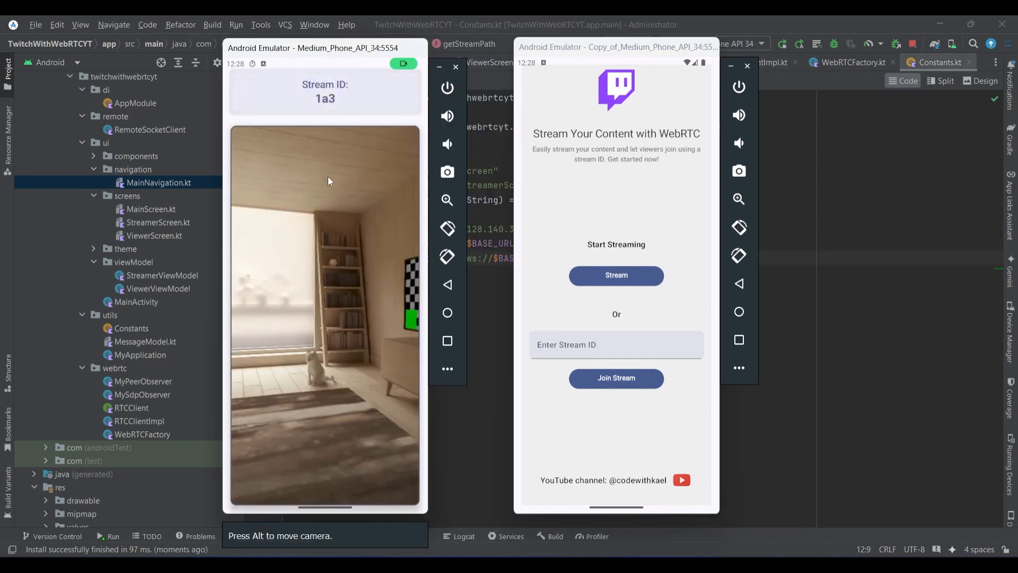
click(615, 344)
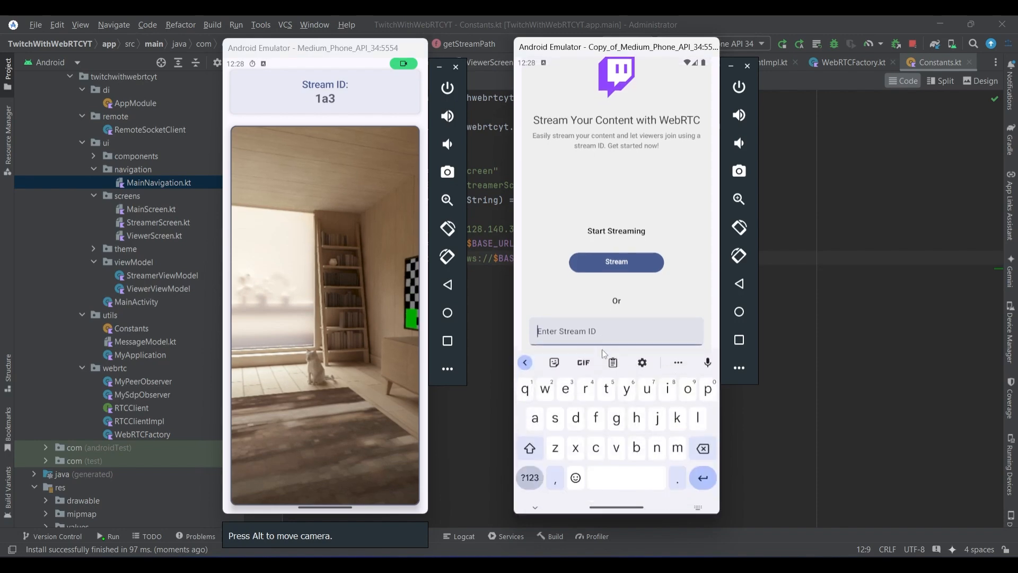
text(1a3)
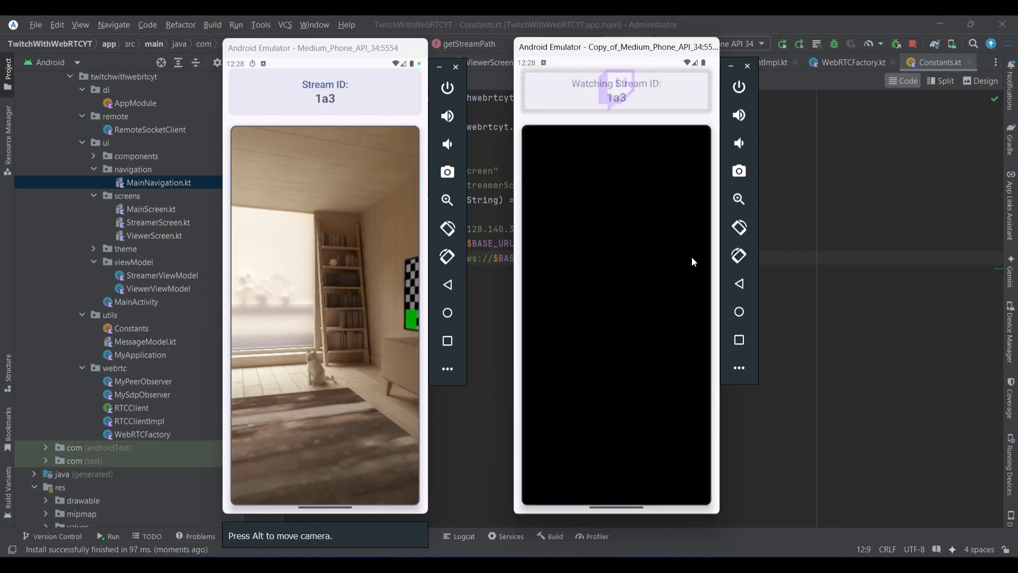
drag(616, 47, 673, 48)
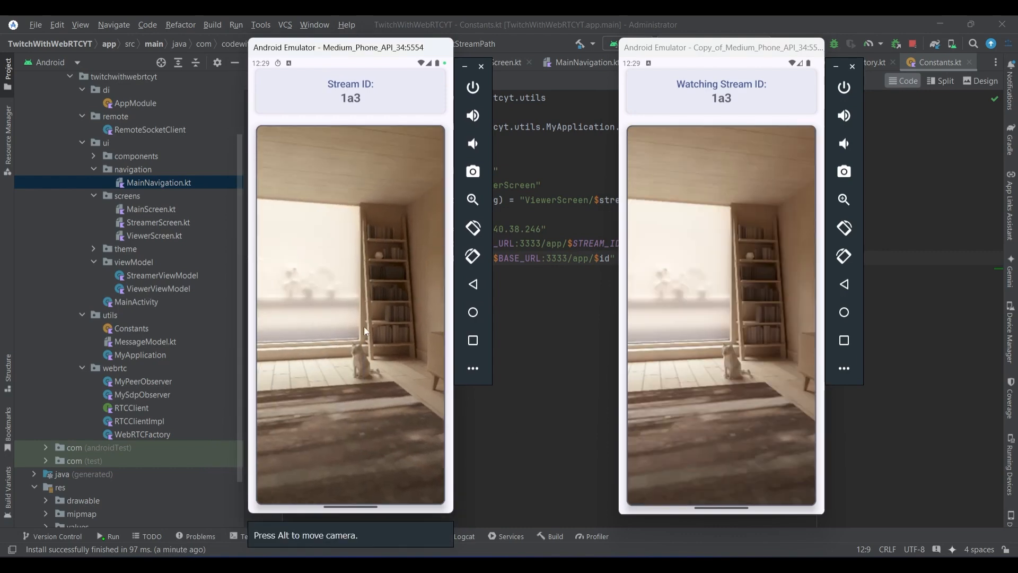
click(843, 143)
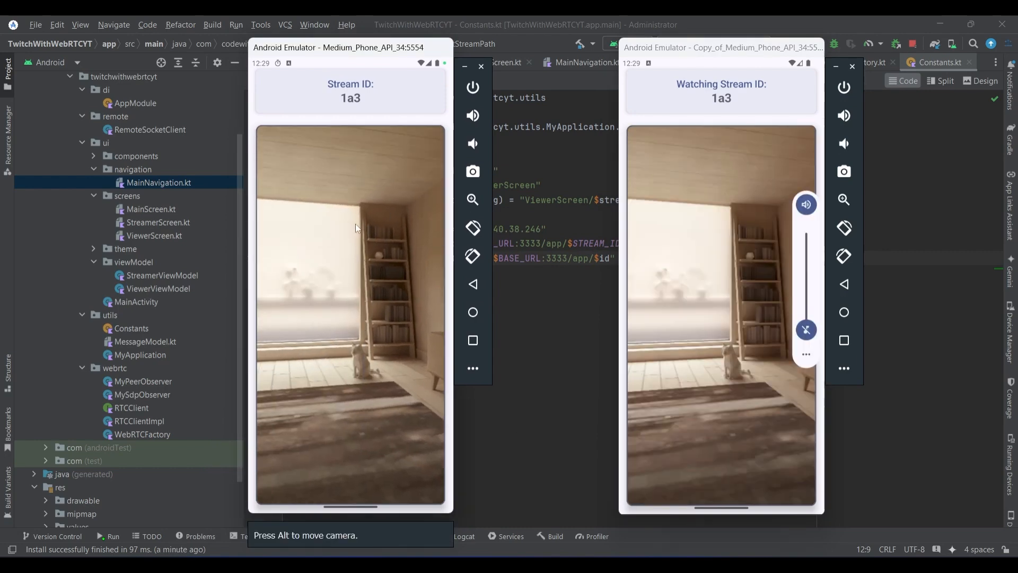